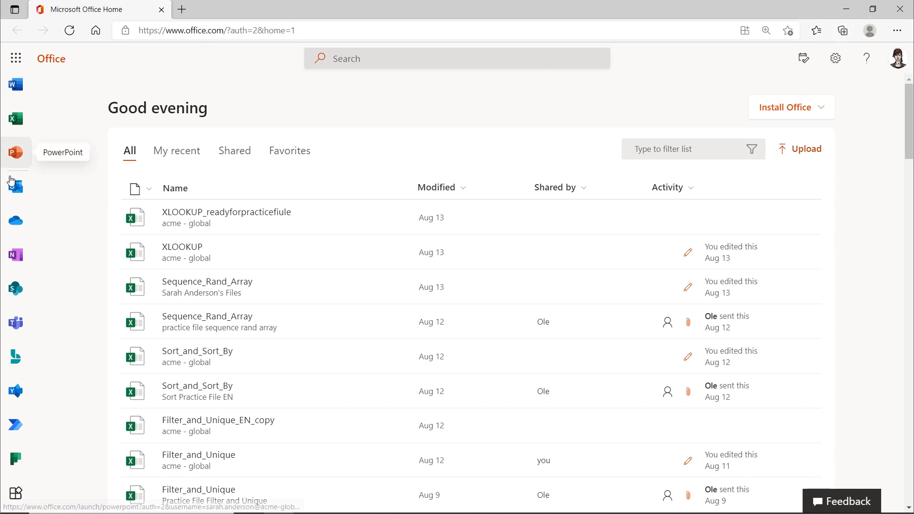
mouse_move(16, 390)
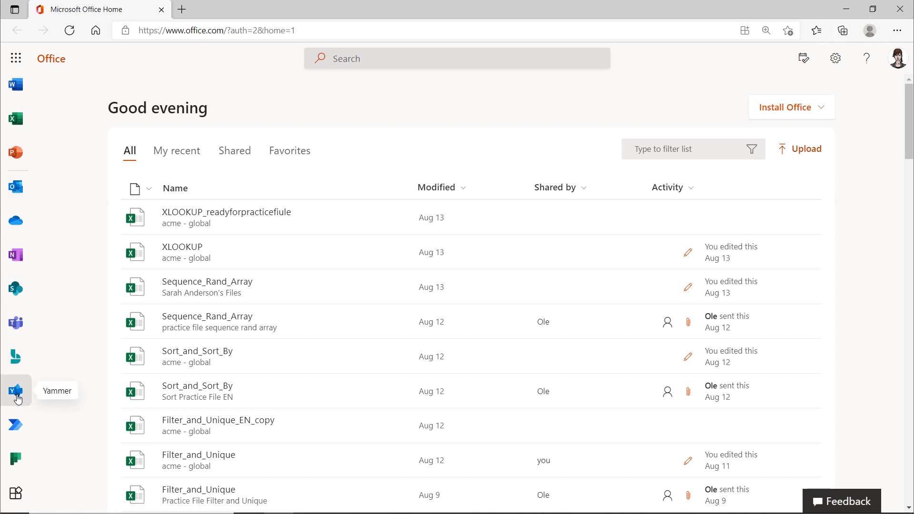
Launch Yammer from the Office app bar into a new tab.
click(15, 391)
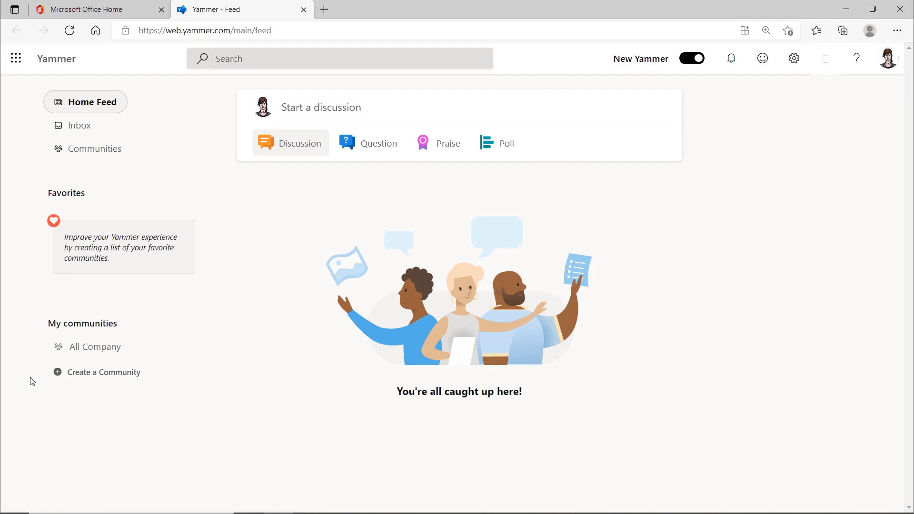
mouse_move(253, 184)
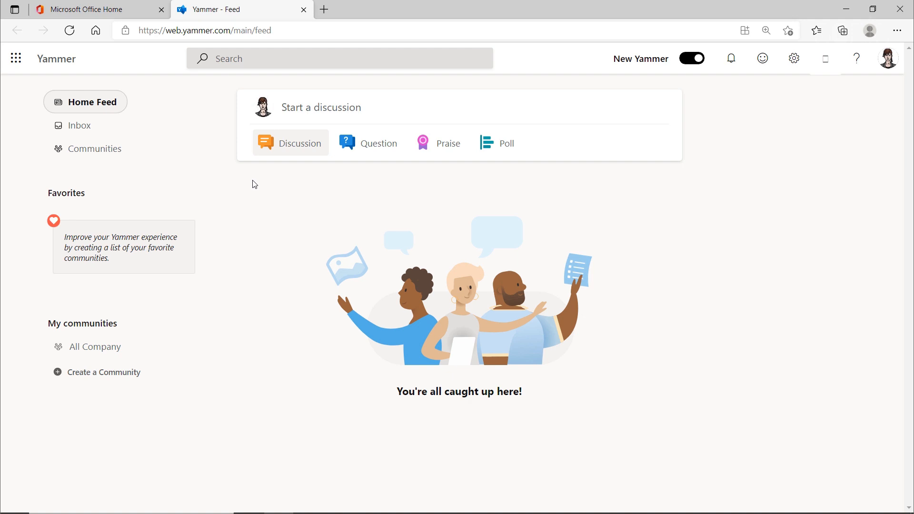
mouse_move(325, 115)
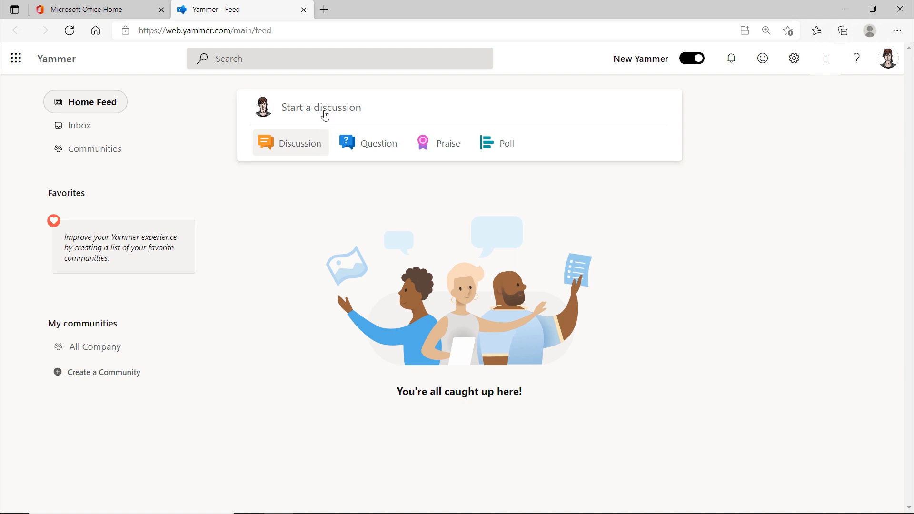
Post 'Hi, I'm Sarah and I'm new to Yammer... workplace health' to All Company.
click(322, 107)
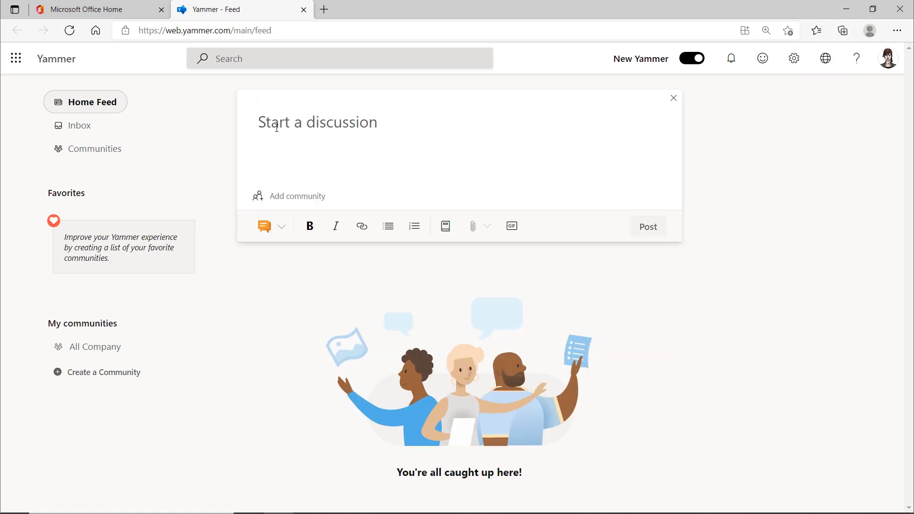
text(Hi, I'm Sarah and I'm new to Yammer. I work in HR and taking care of workplace health is a matter close to my heart.)
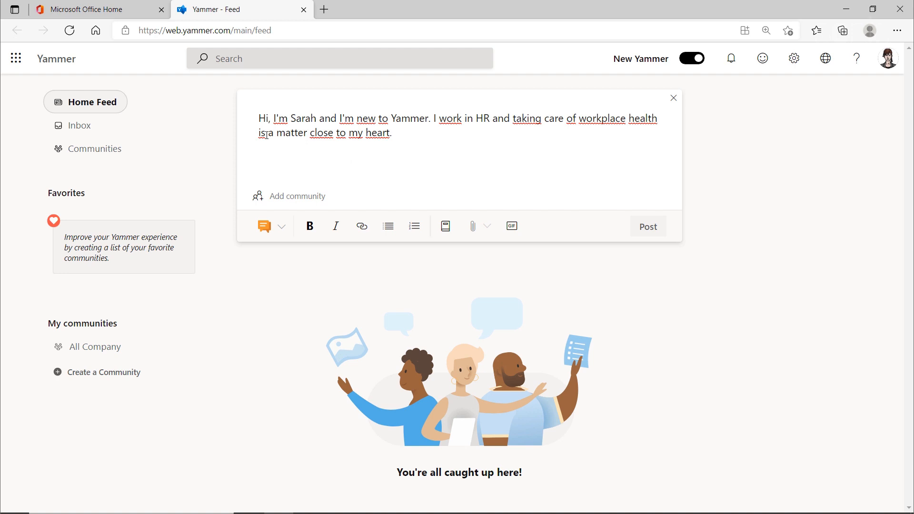
click(297, 195)
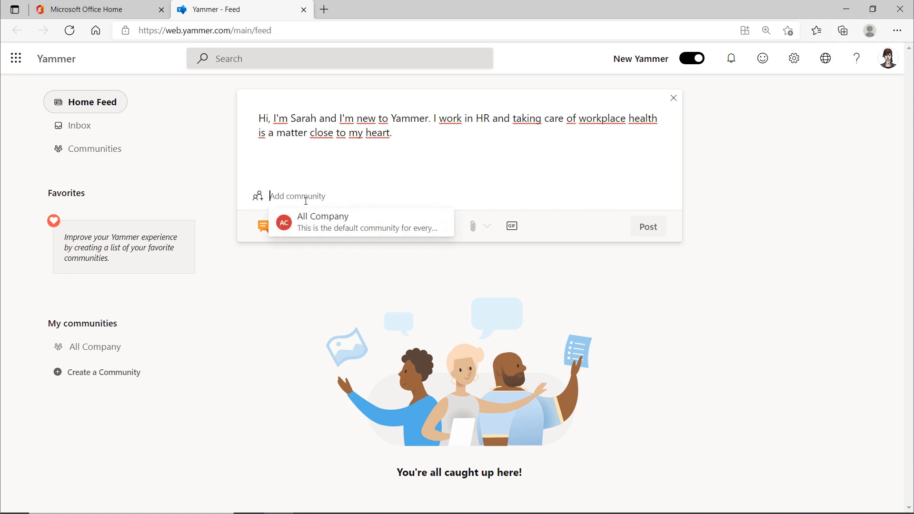
click(322, 222)
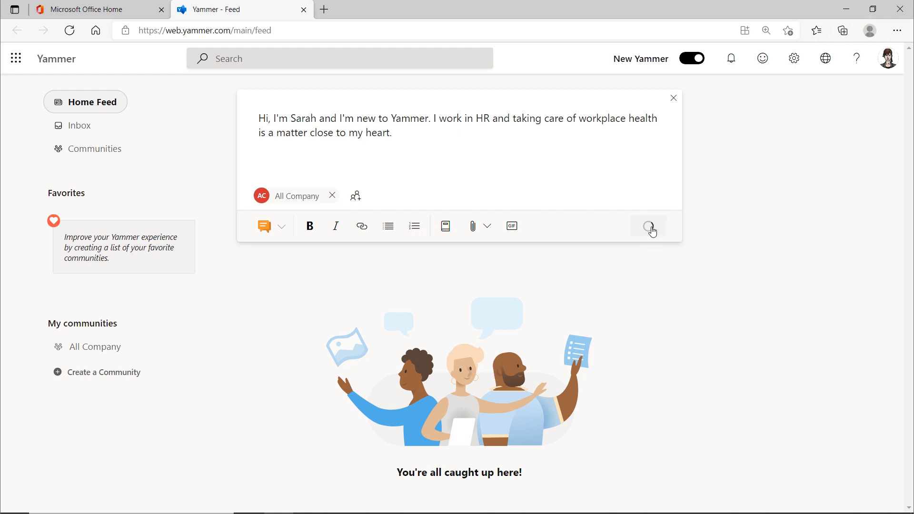
click(649, 226)
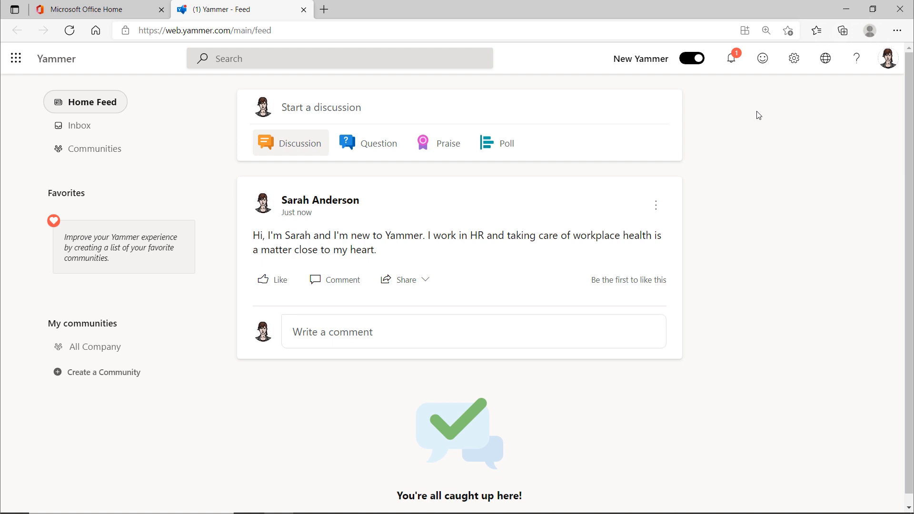
click(730, 59)
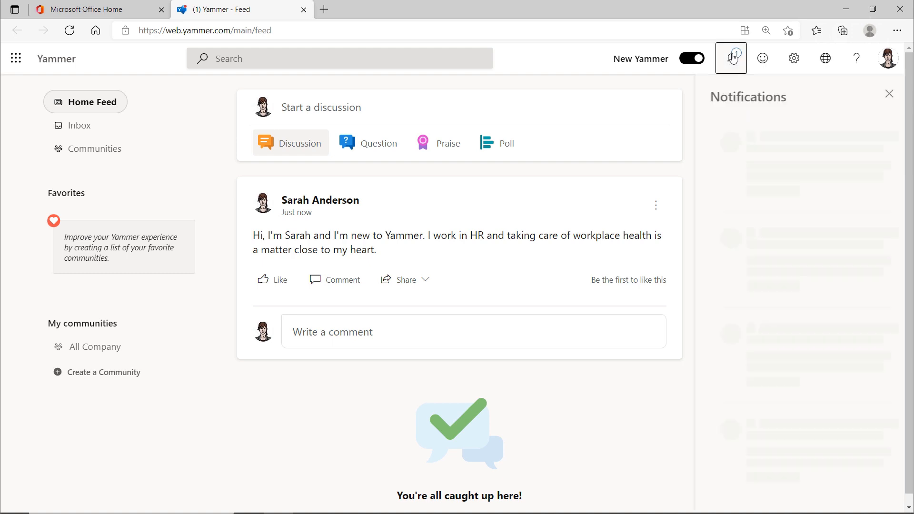
click(731, 58)
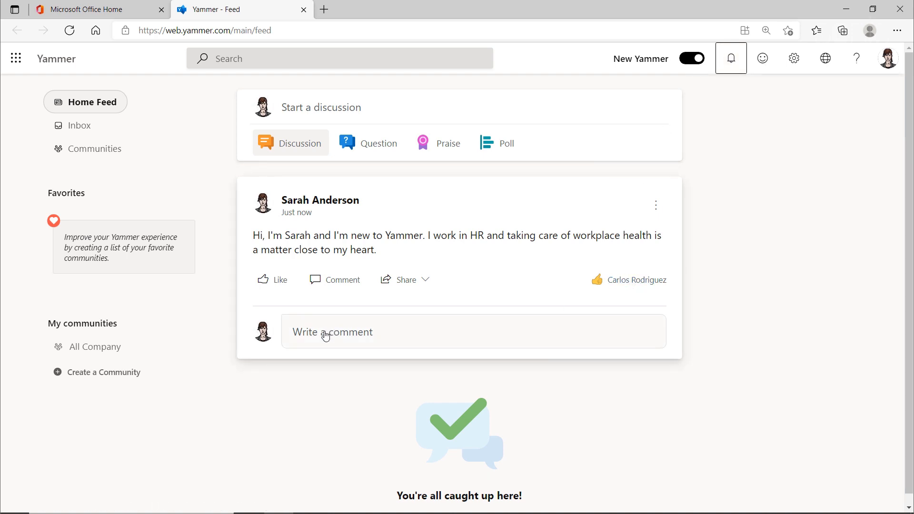
mouse_move(340, 337)
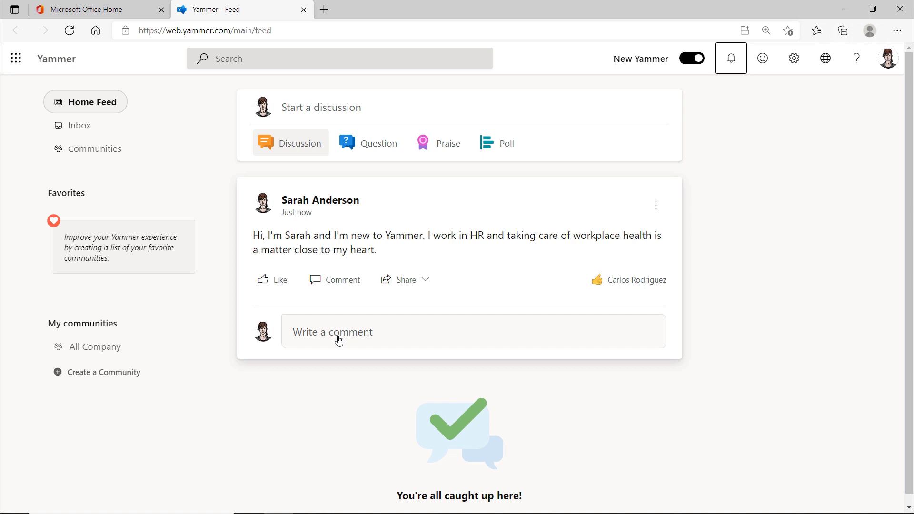
mouse_move(342, 330)
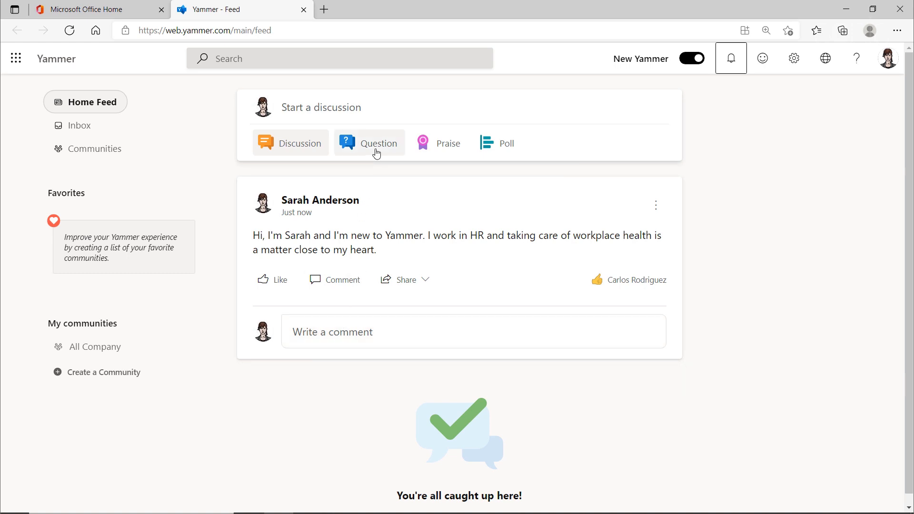
mouse_move(452, 143)
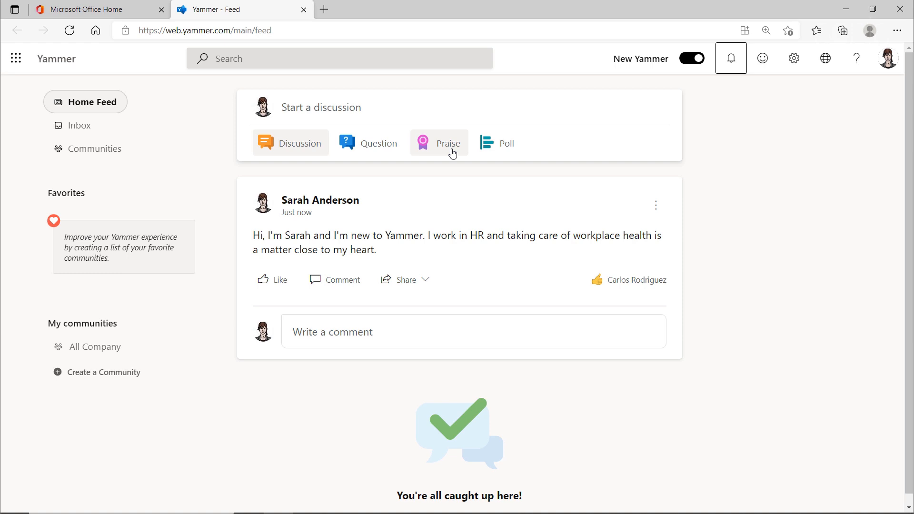
mouse_move(505, 148)
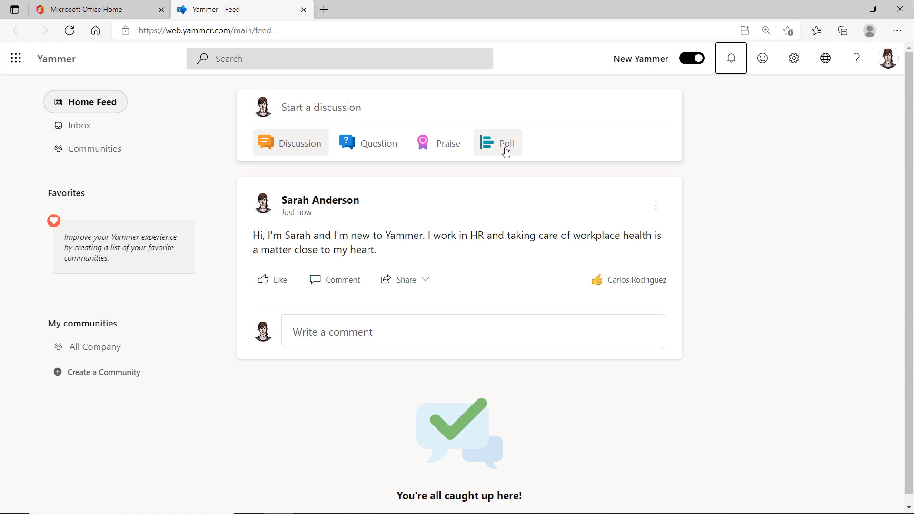
mouse_move(500, 156)
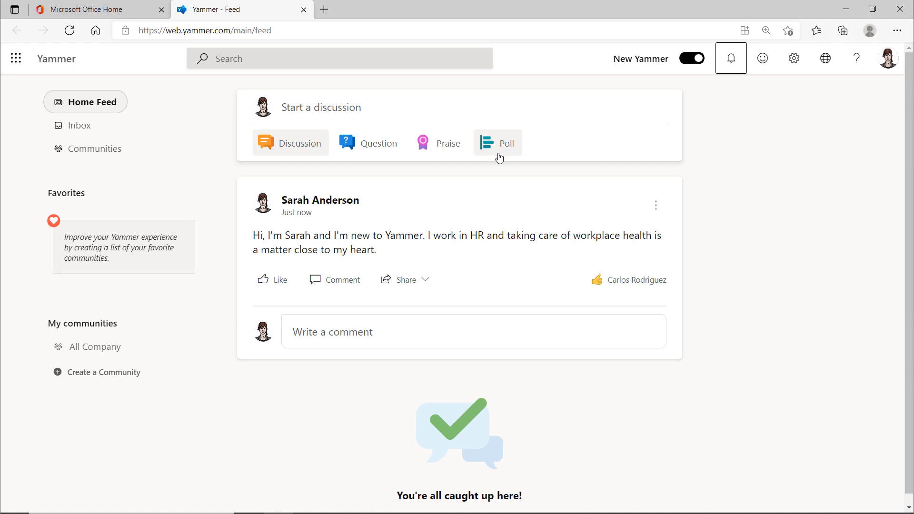
mouse_move(377, 204)
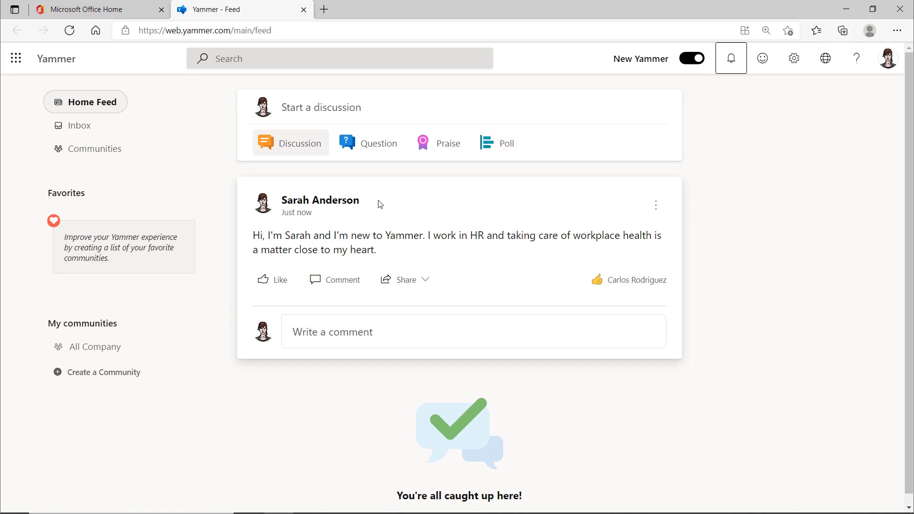
mouse_move(16, 58)
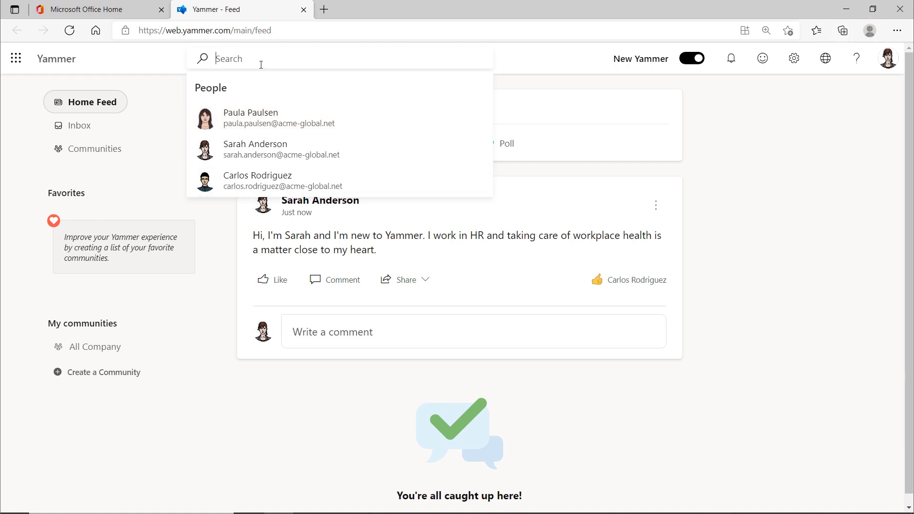
mouse_move(261, 81)
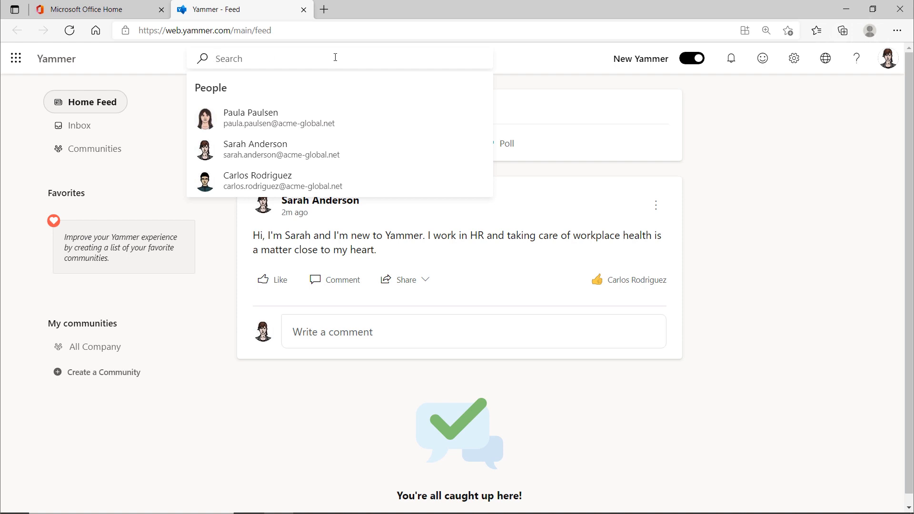
click(719, 136)
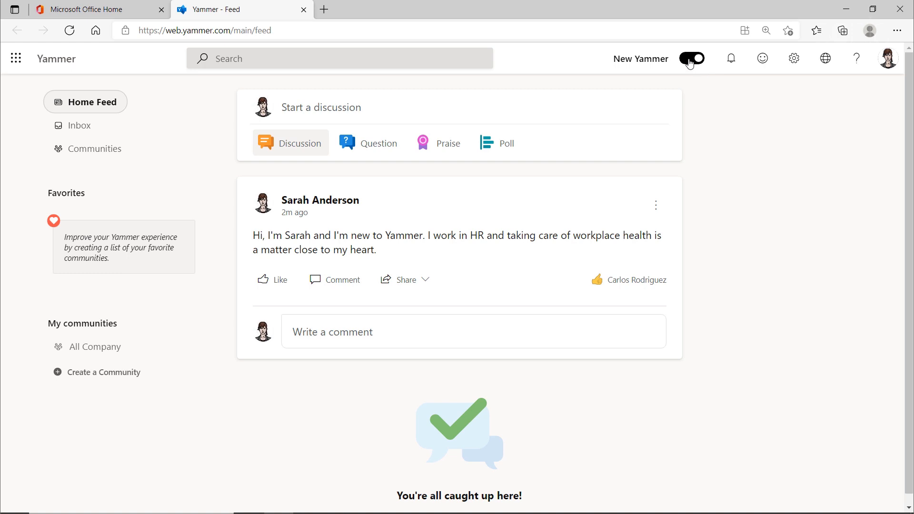
click(691, 58)
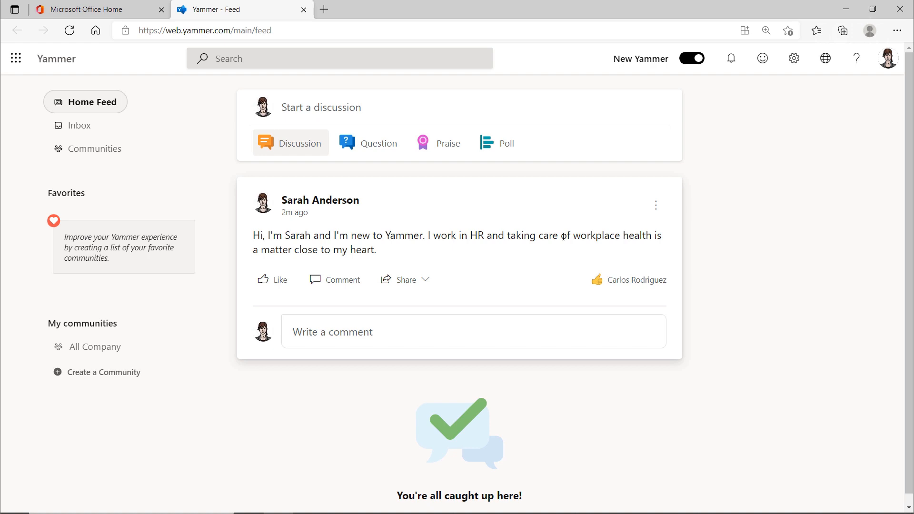
mouse_move(696, 67)
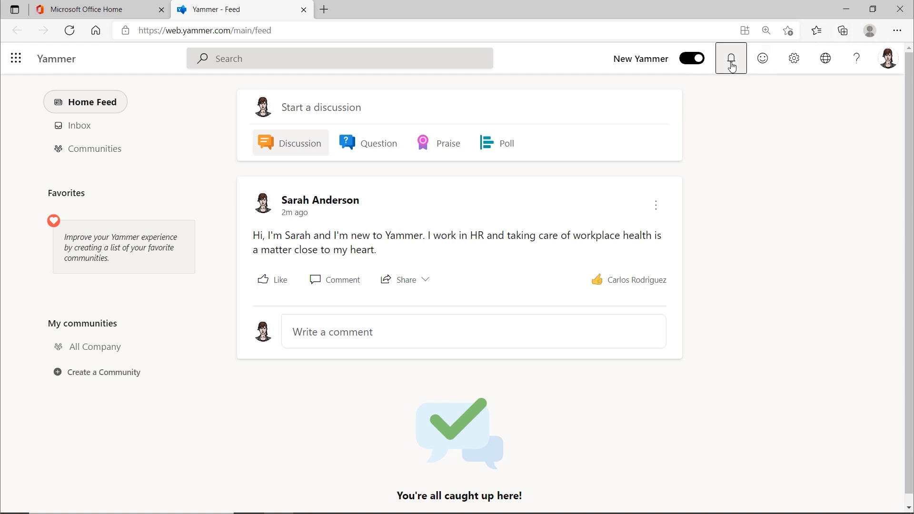
Check the latest notifications, then bring up the blank Feedback form.
click(730, 58)
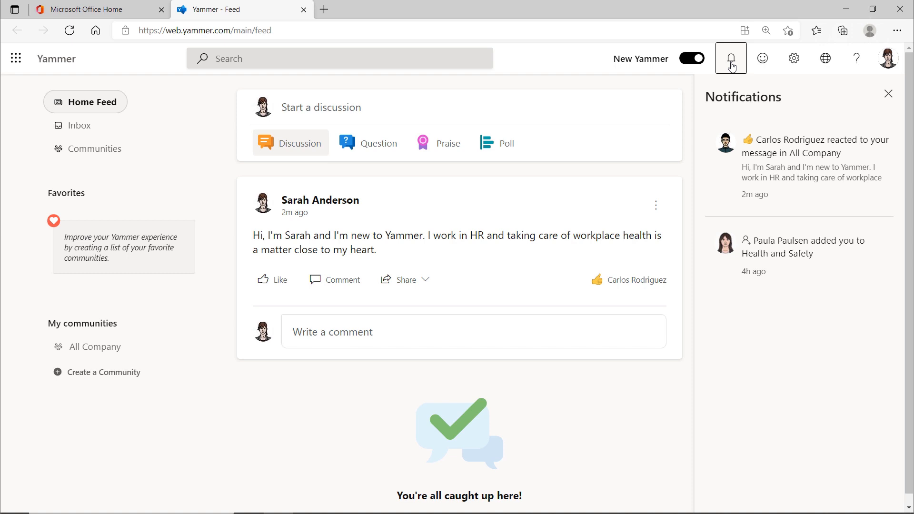
mouse_move(771, 236)
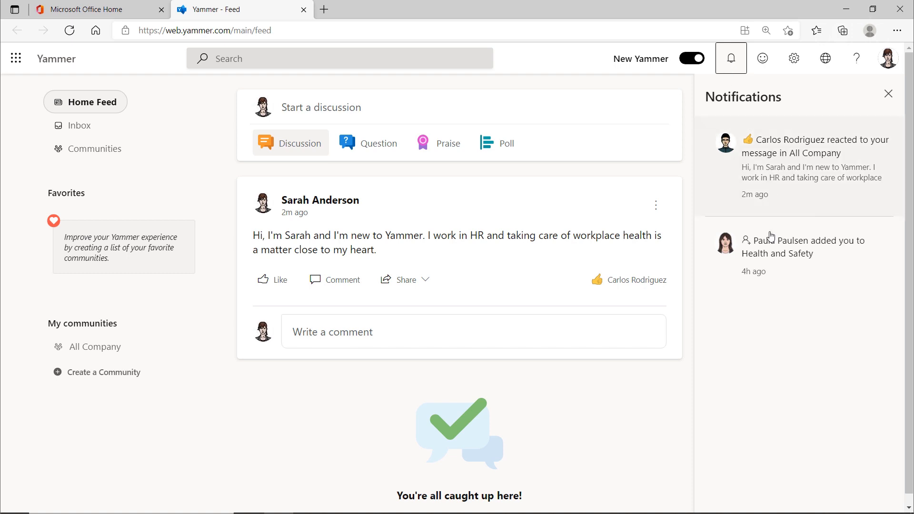
mouse_move(770, 241)
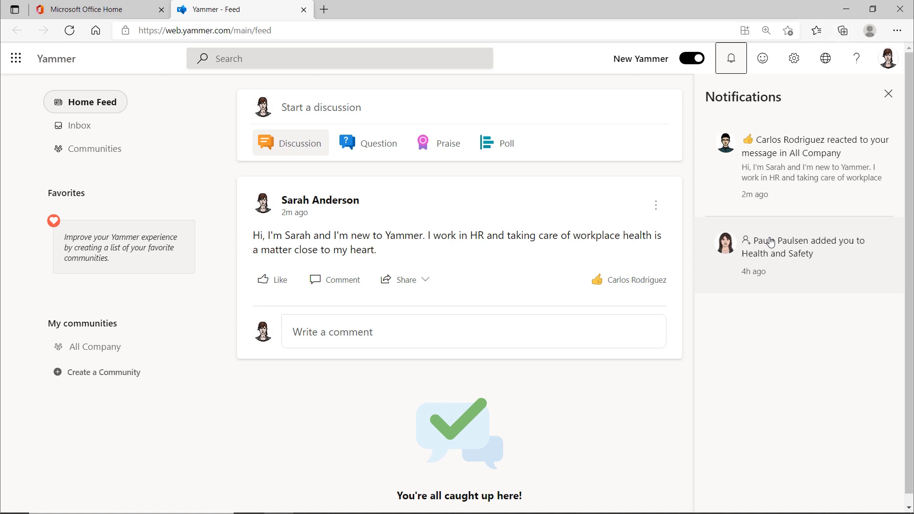
mouse_move(754, 194)
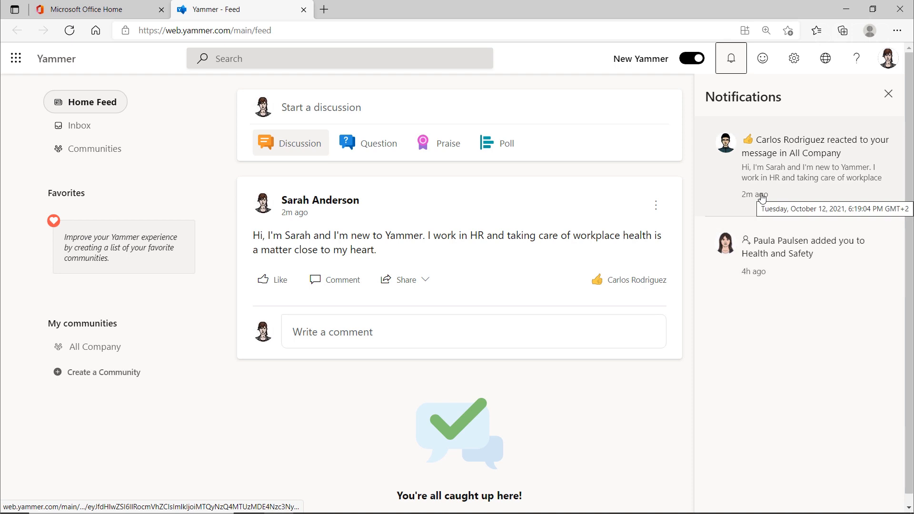
mouse_move(748, 146)
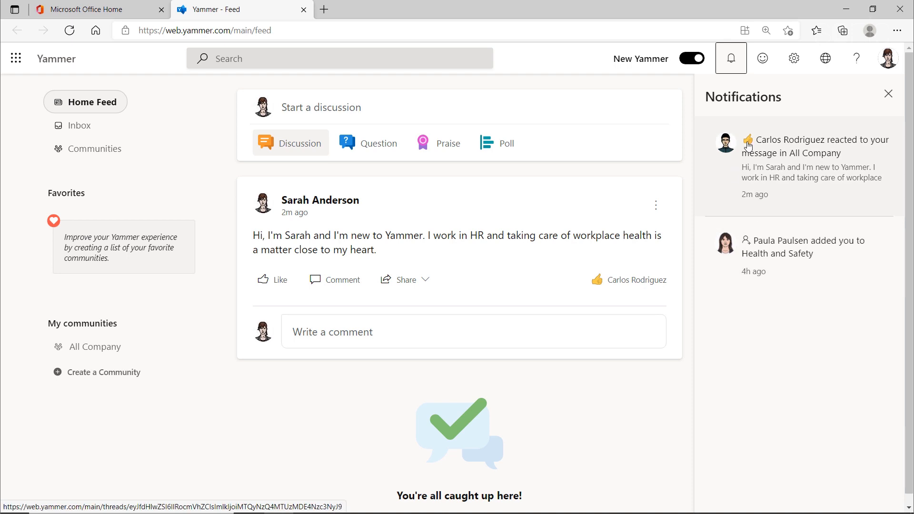
click(761, 58)
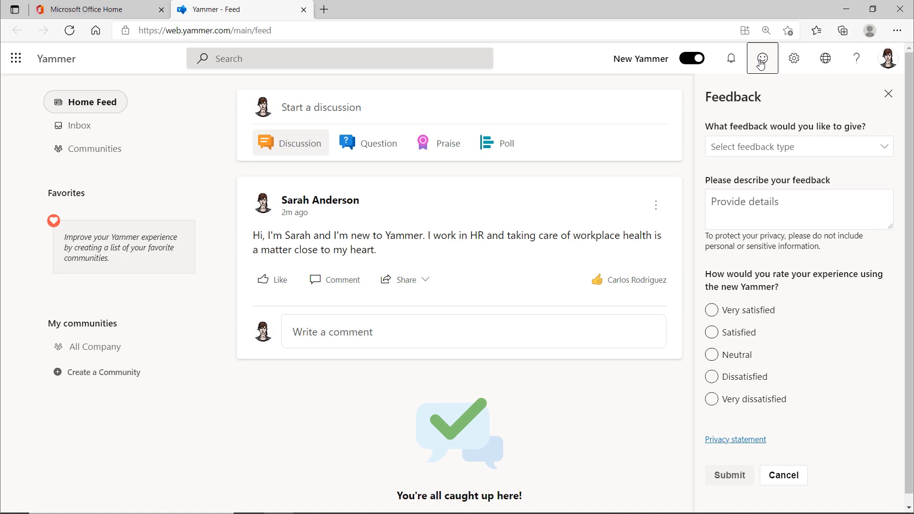
mouse_move(795, 58)
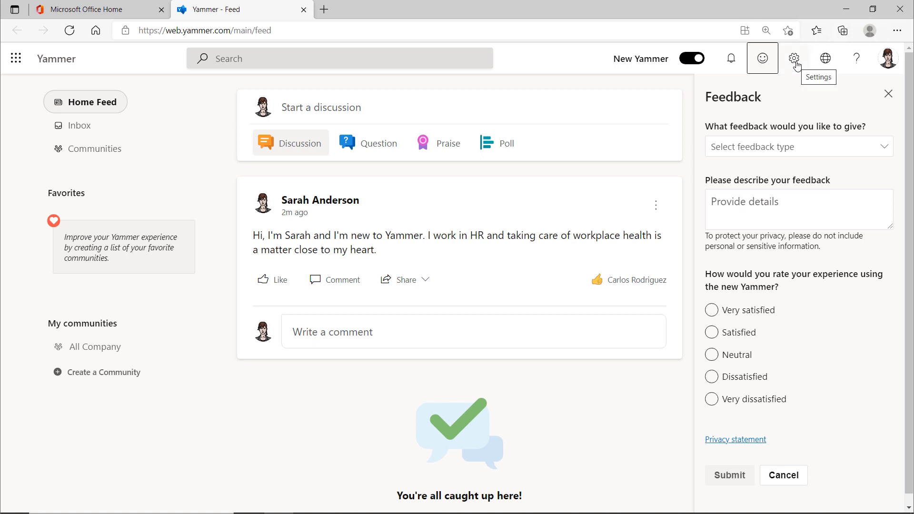
click(795, 58)
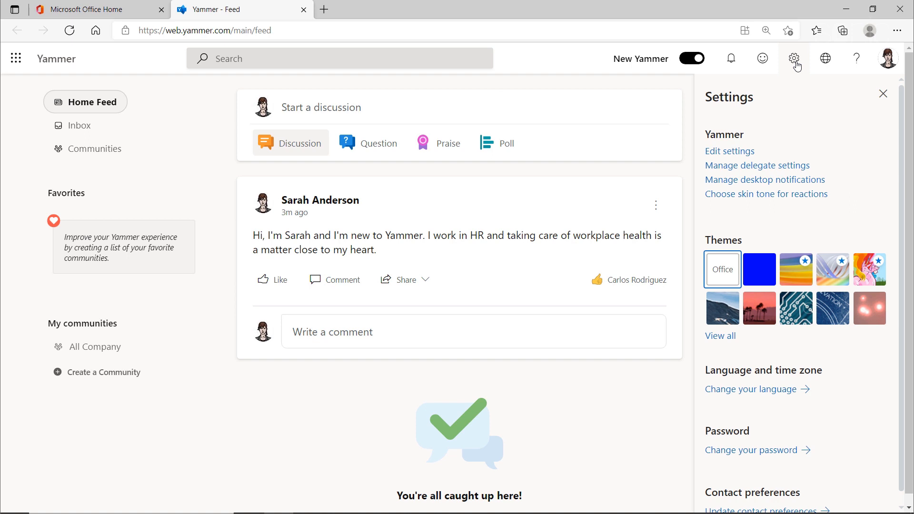
mouse_move(725, 237)
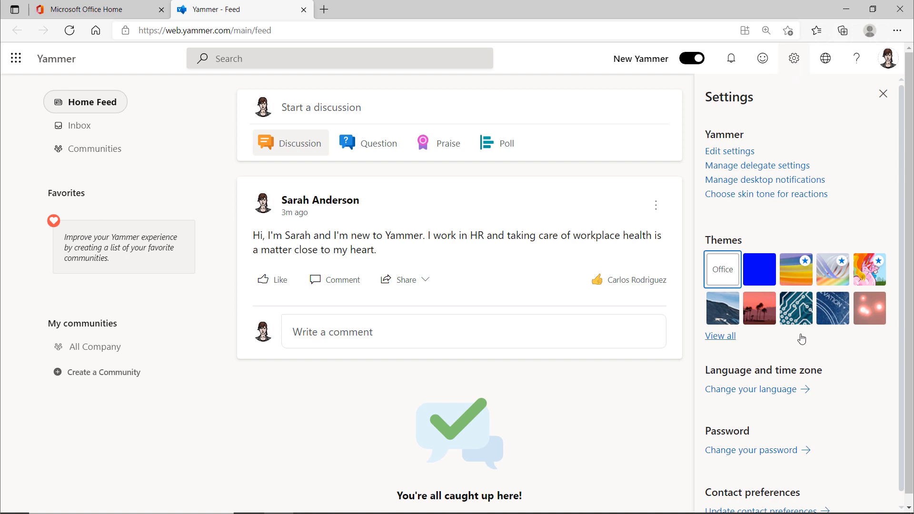
mouse_move(753, 390)
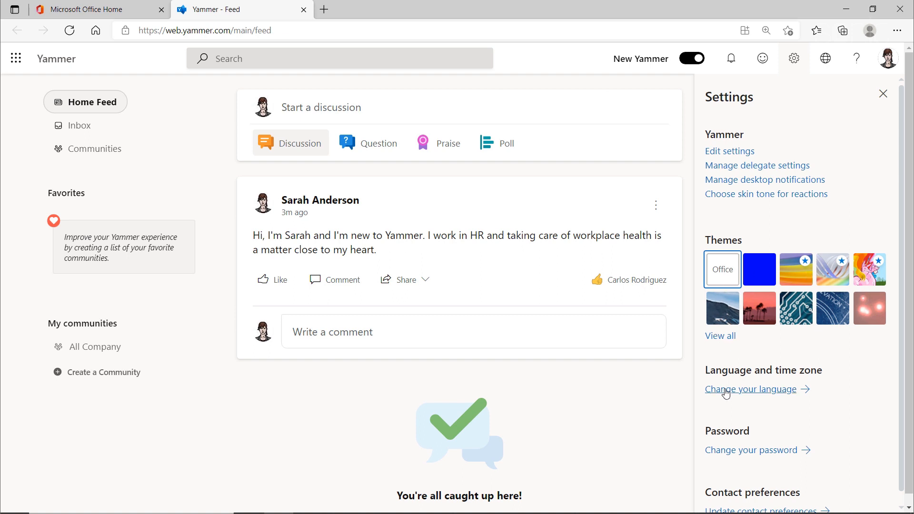
mouse_move(756, 450)
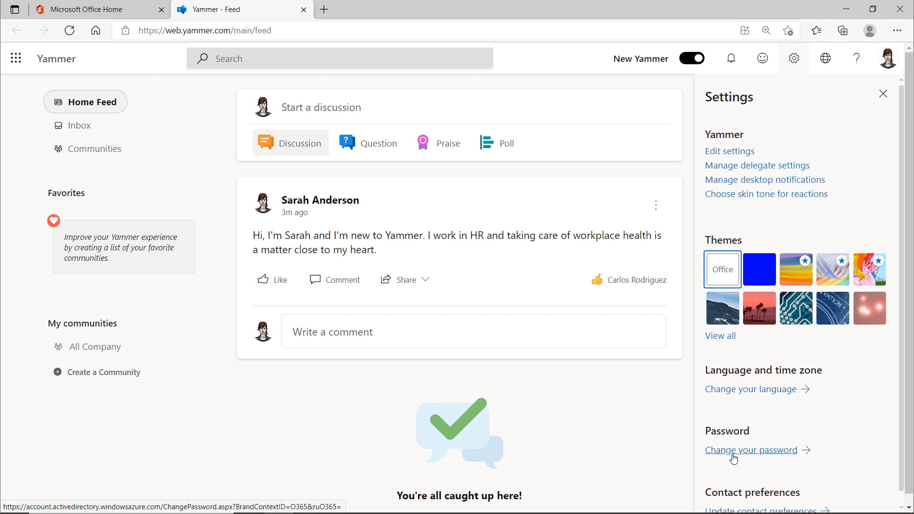
mouse_move(751, 182)
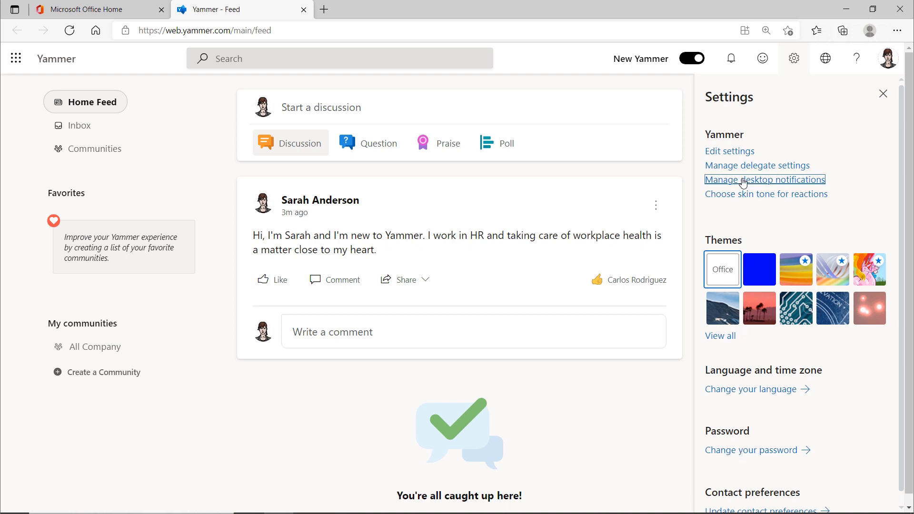
Switch on Send me desktop notifications and confirm with Got it.
click(764, 179)
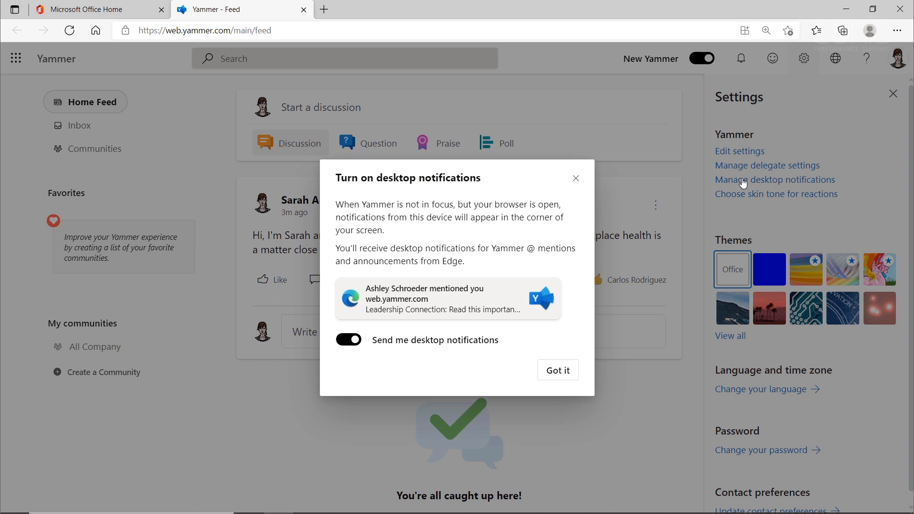
click(348, 341)
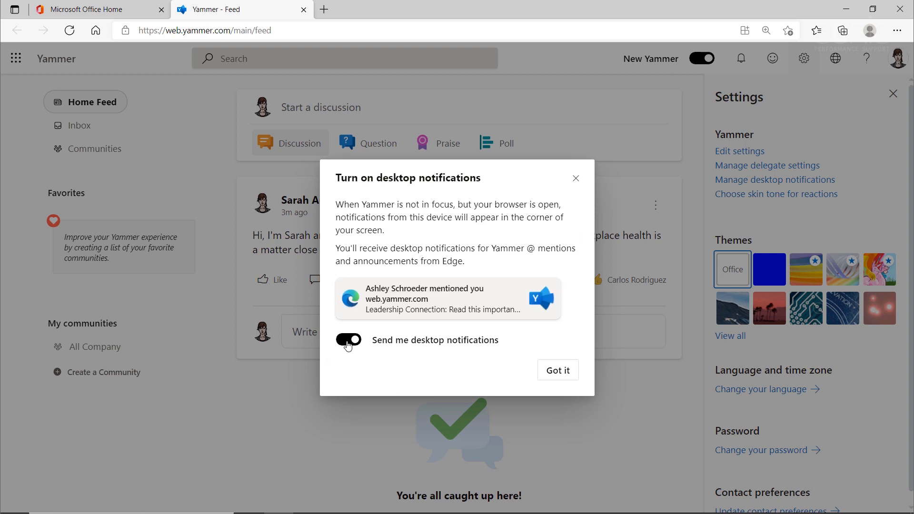
click(347, 340)
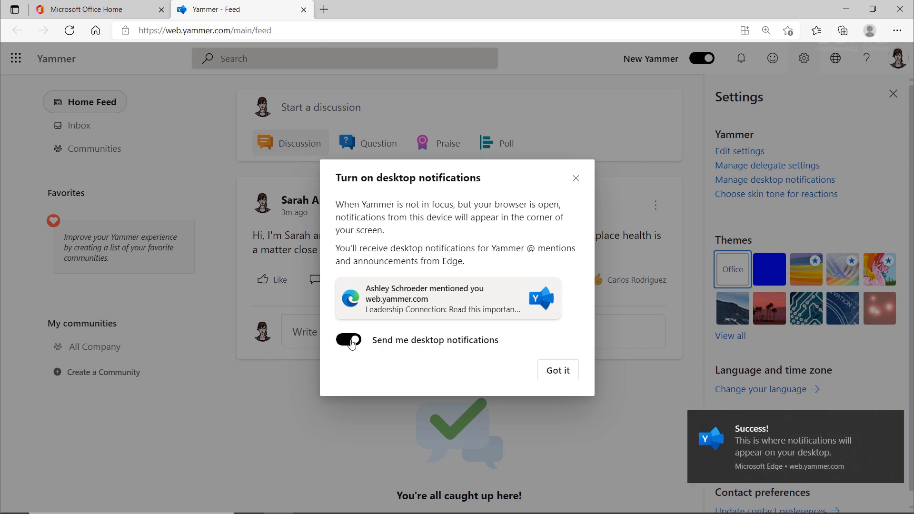
click(348, 340)
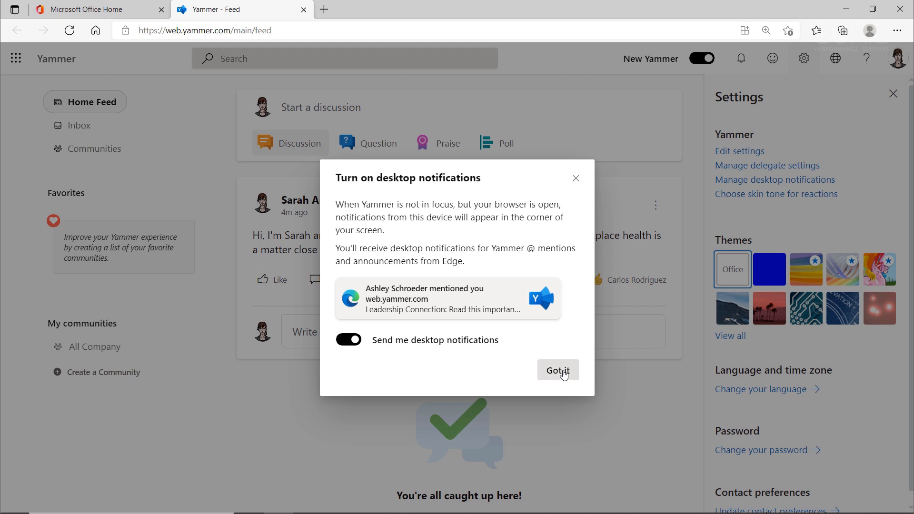
click(557, 371)
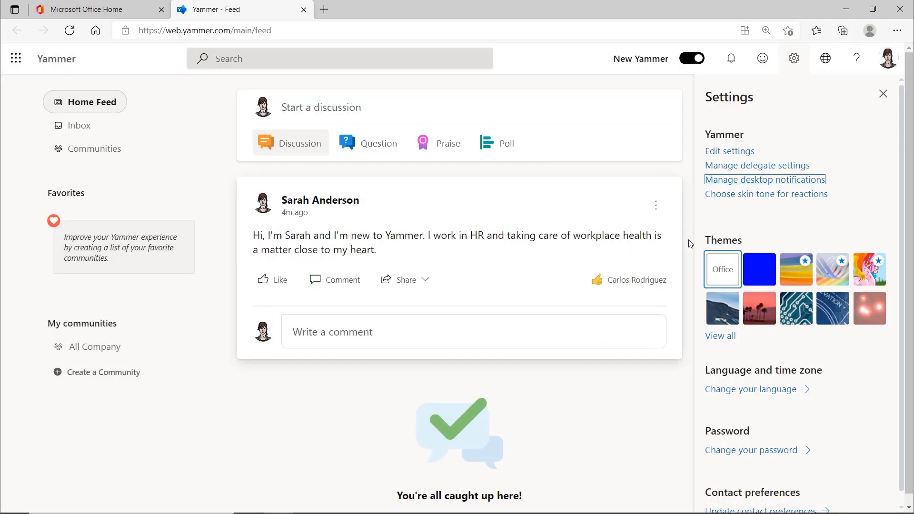
Review the Add delegate box and role choices on Delegate Settings without adding anyone.
click(757, 166)
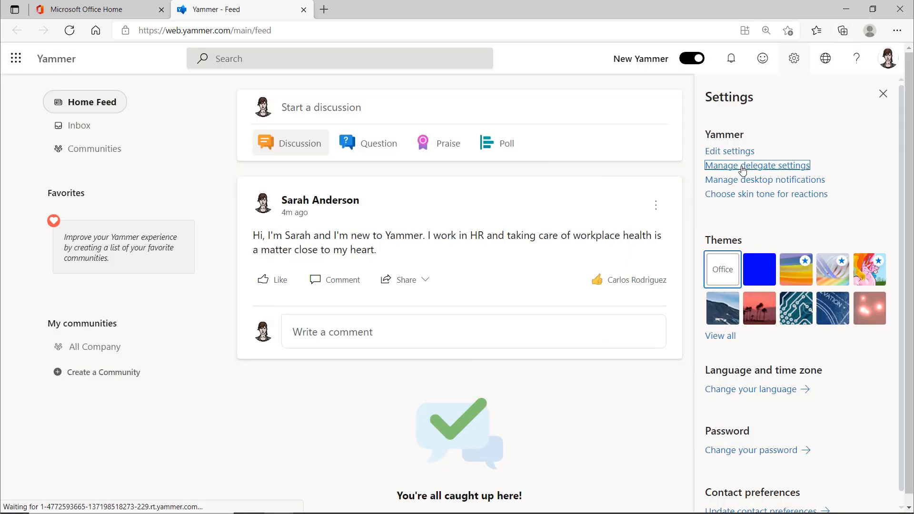
click(758, 165)
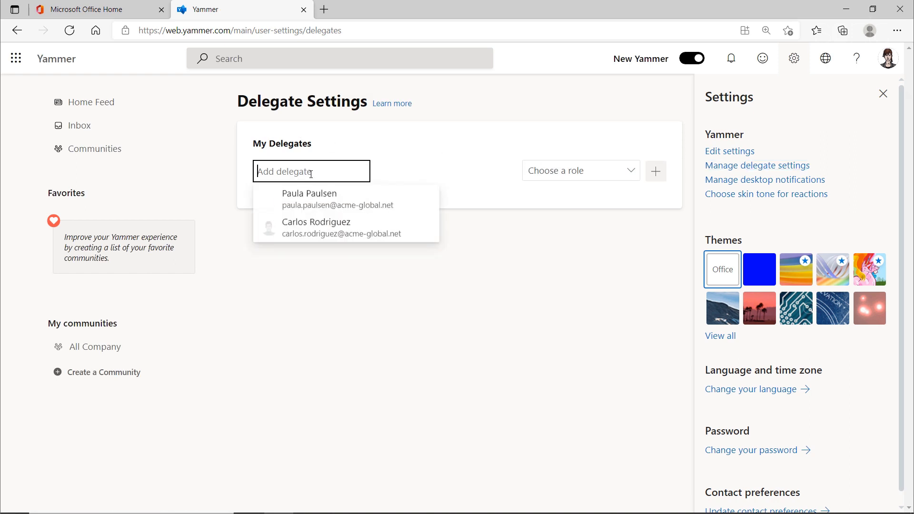
mouse_move(312, 199)
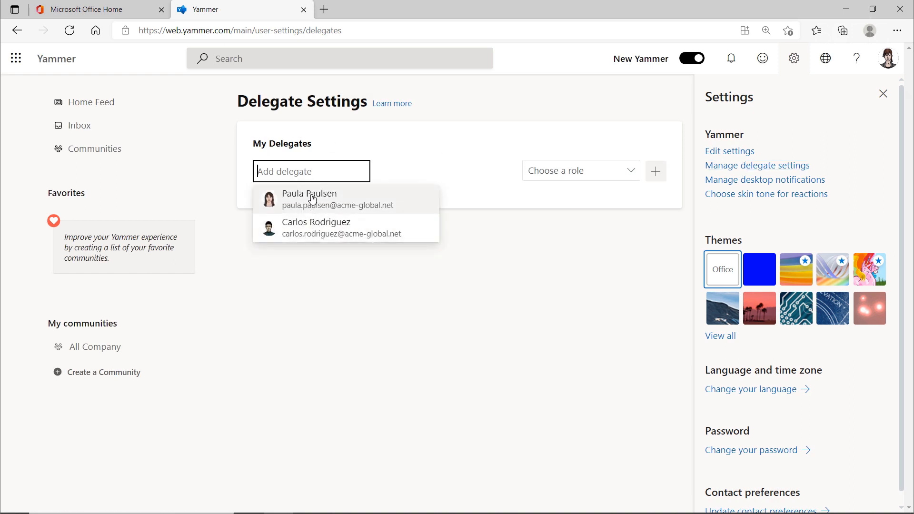
mouse_move(639, 171)
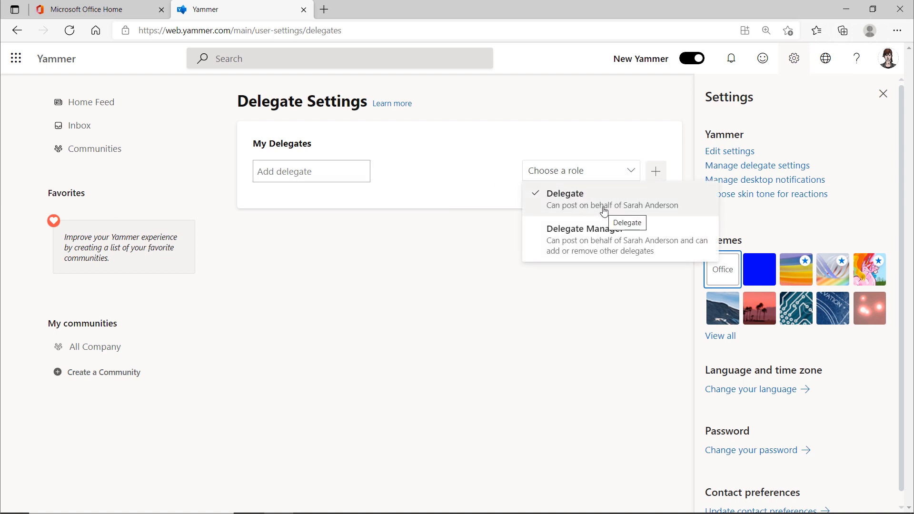
mouse_move(611, 255)
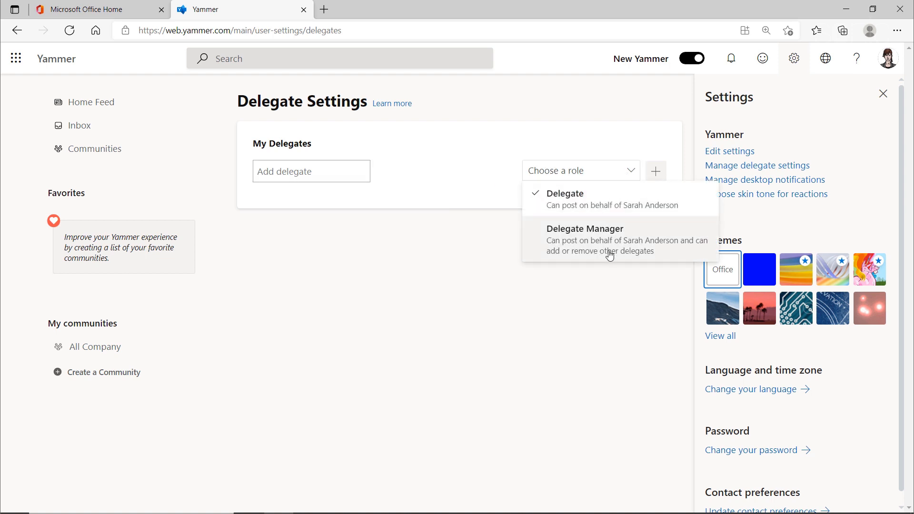
mouse_move(647, 254)
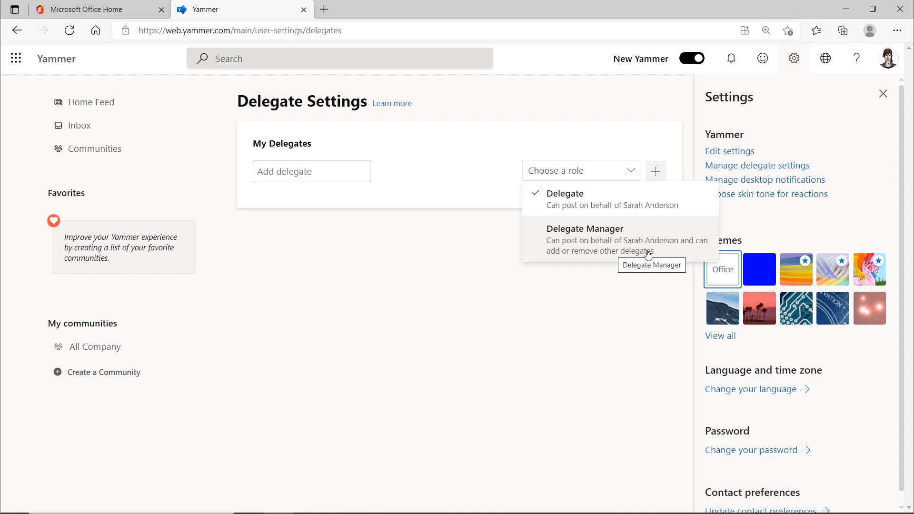
click(385, 281)
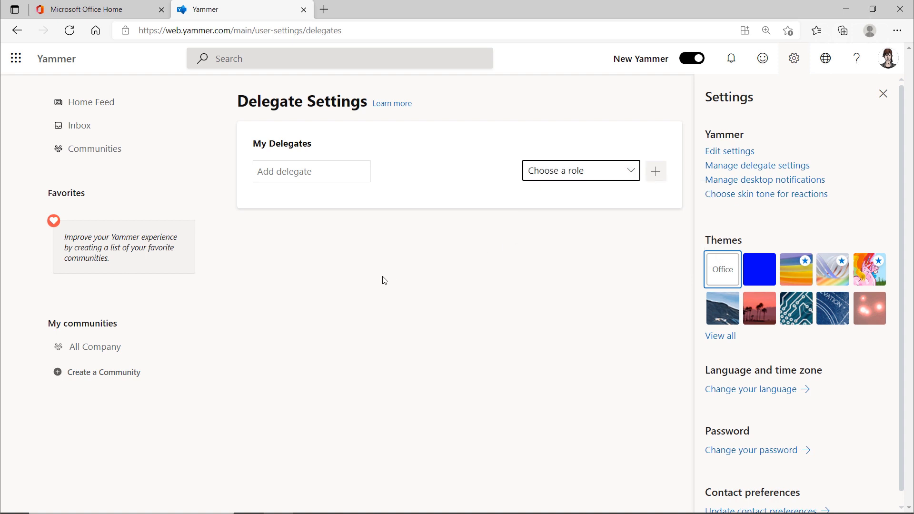
click(826, 58)
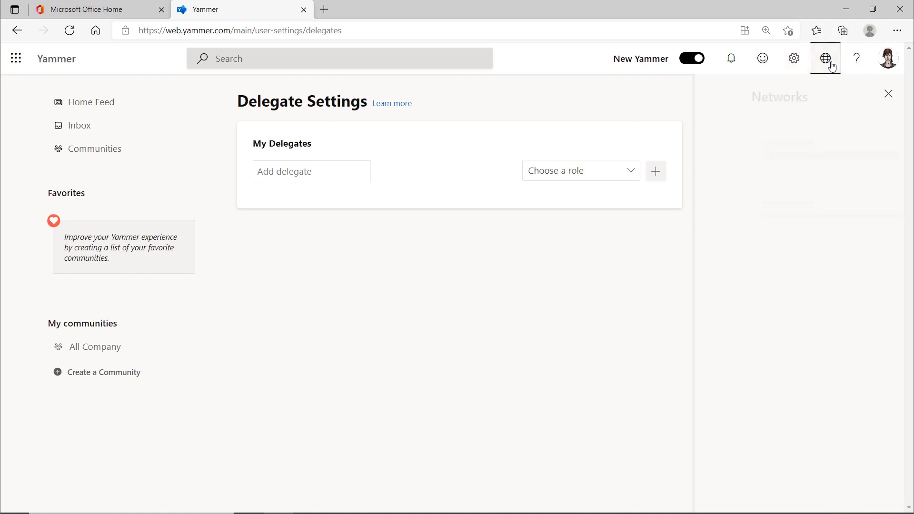
Load the Networks pane showing acme global as the home network.
click(826, 58)
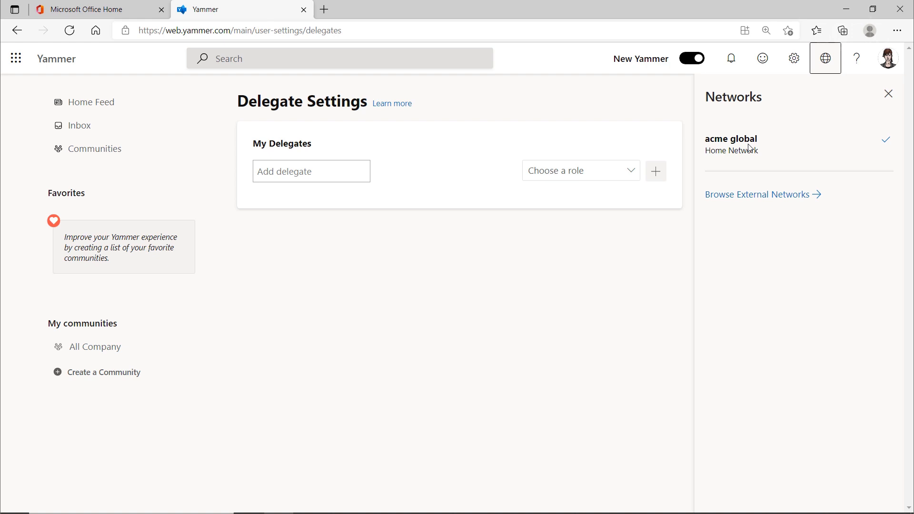
mouse_move(857, 59)
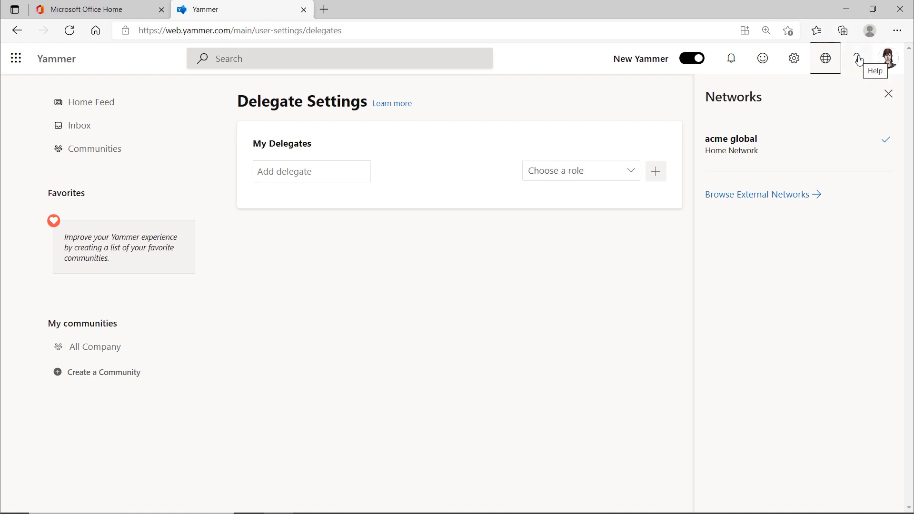
Search help for 'Desk' to find desktop notification articles, then close Help.
click(858, 59)
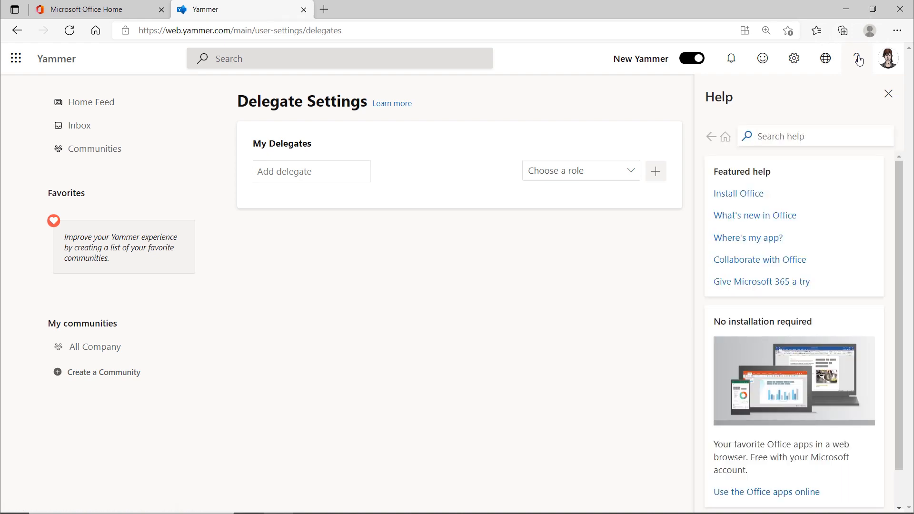
text(Desktop notif)
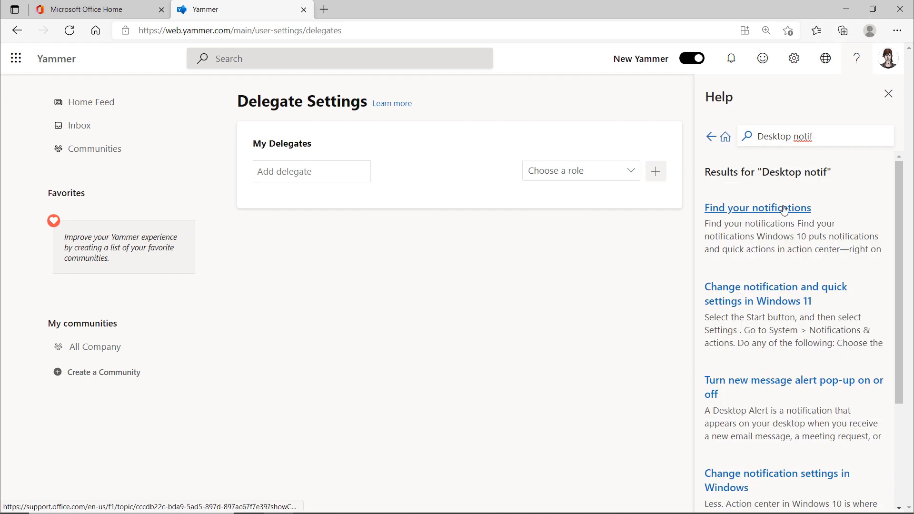
mouse_move(817, 253)
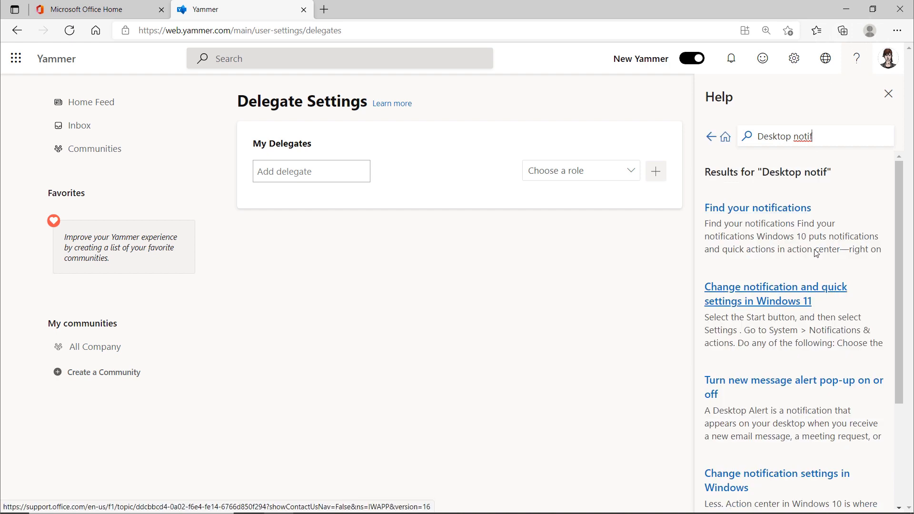
click(889, 93)
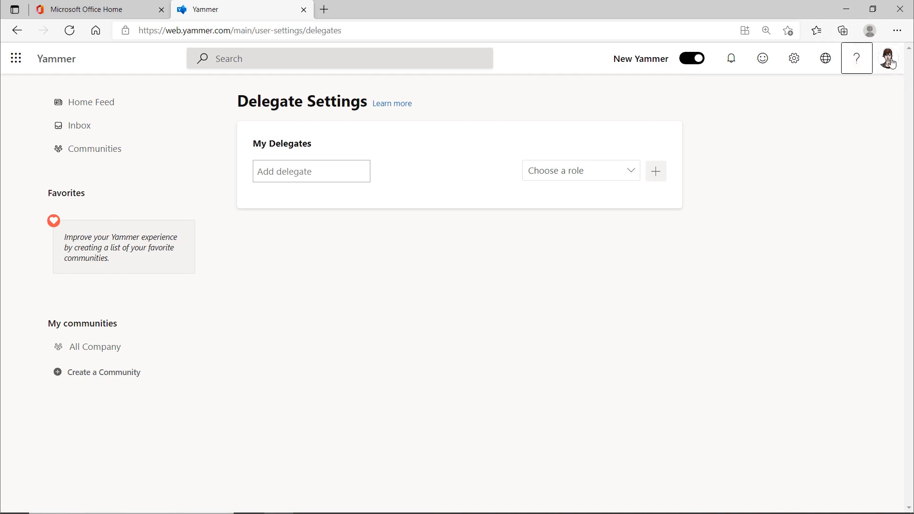
click(889, 58)
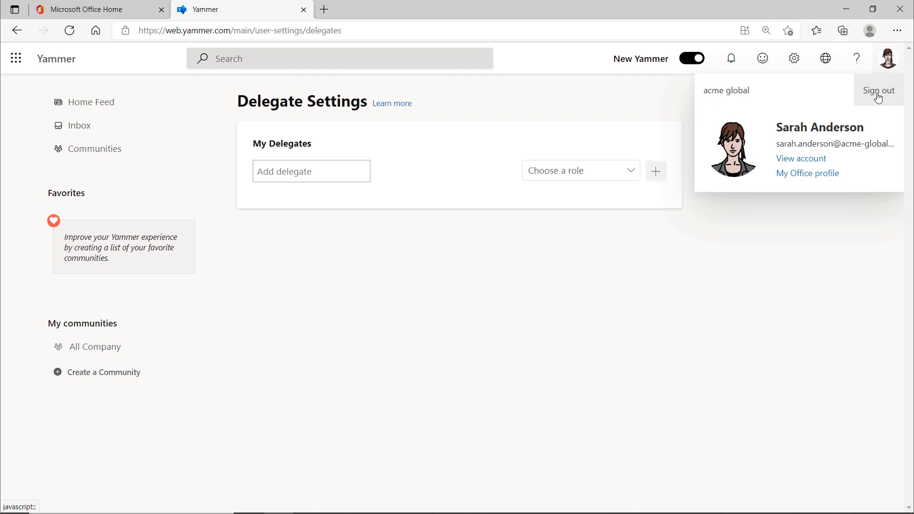
mouse_move(726, 356)
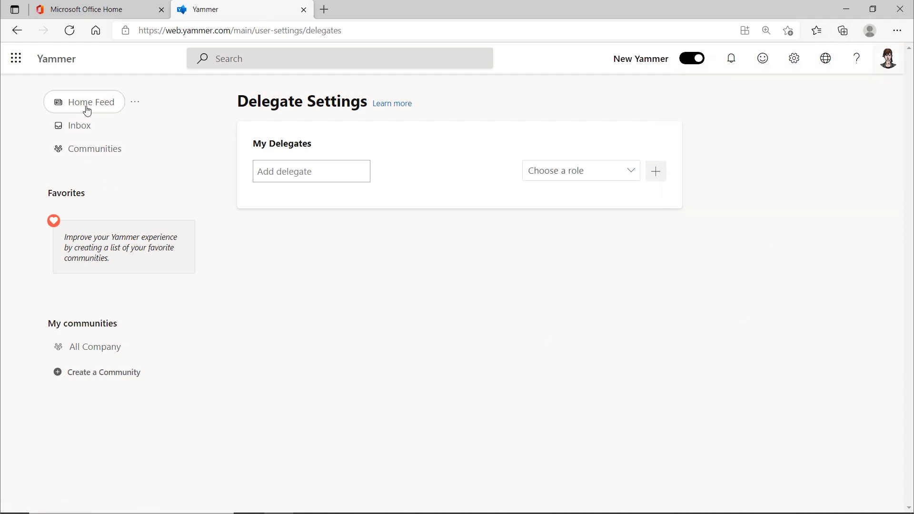
mouse_move(91, 102)
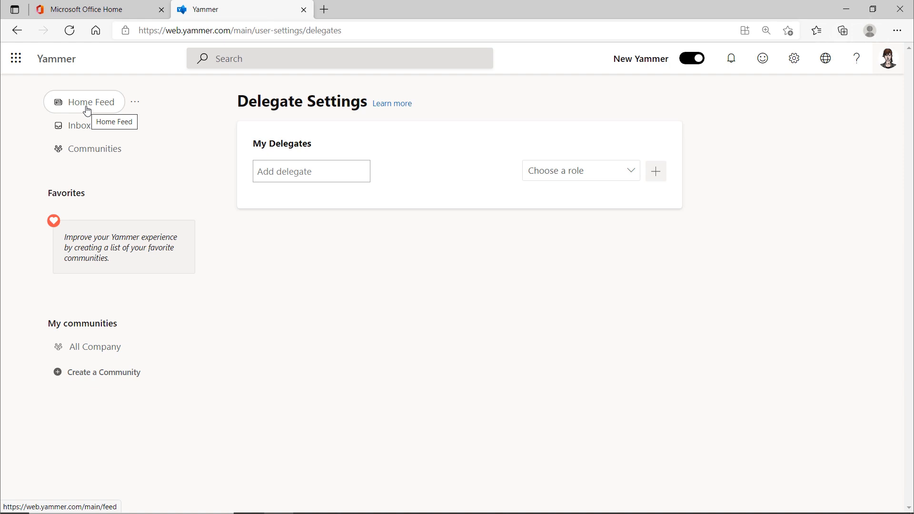
mouse_move(78, 125)
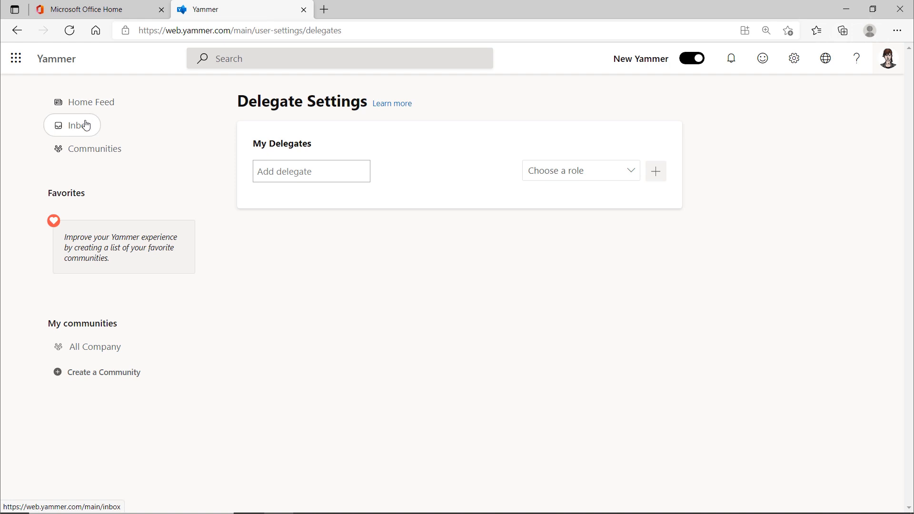
mouse_move(81, 126)
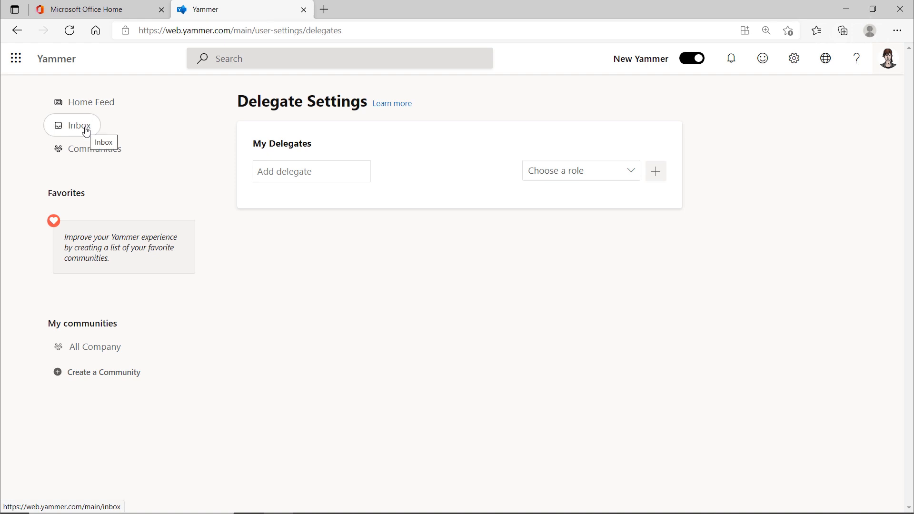
Go via Inbox and the Discover Communities All tab to the All Company community.
click(81, 126)
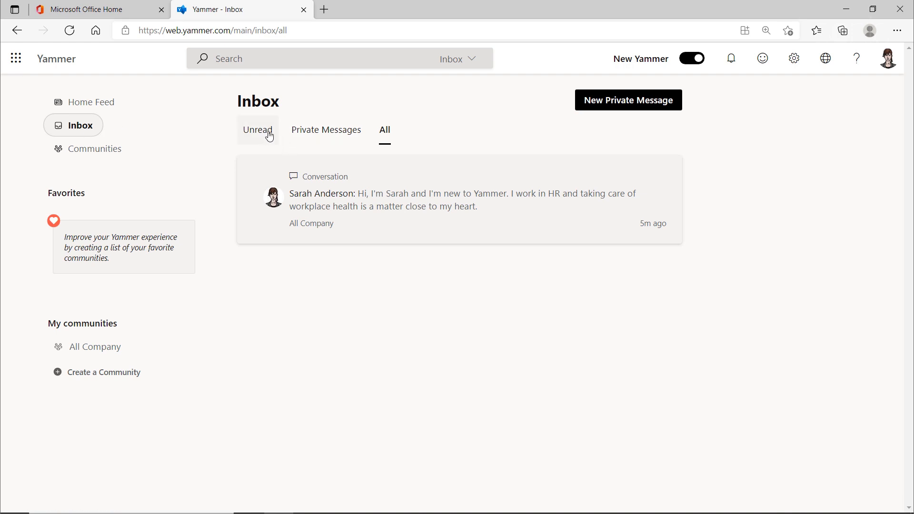
mouse_move(123, 148)
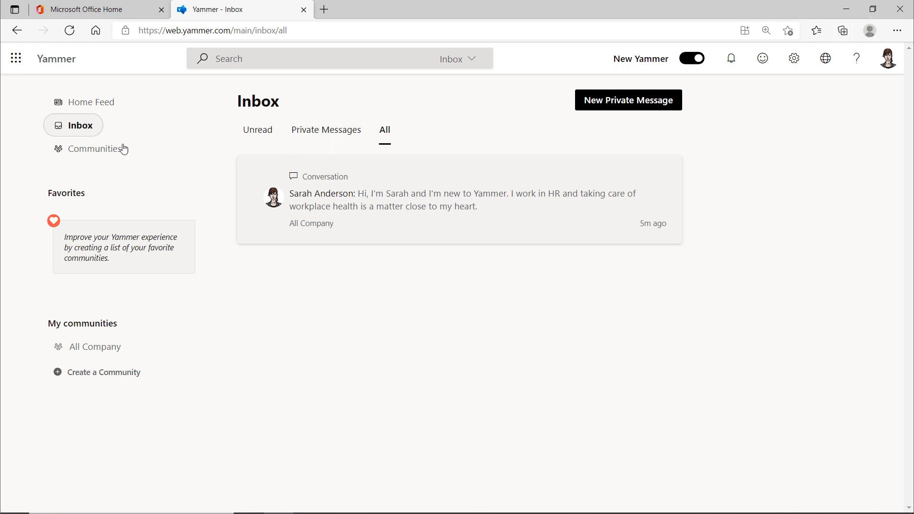
mouse_move(94, 148)
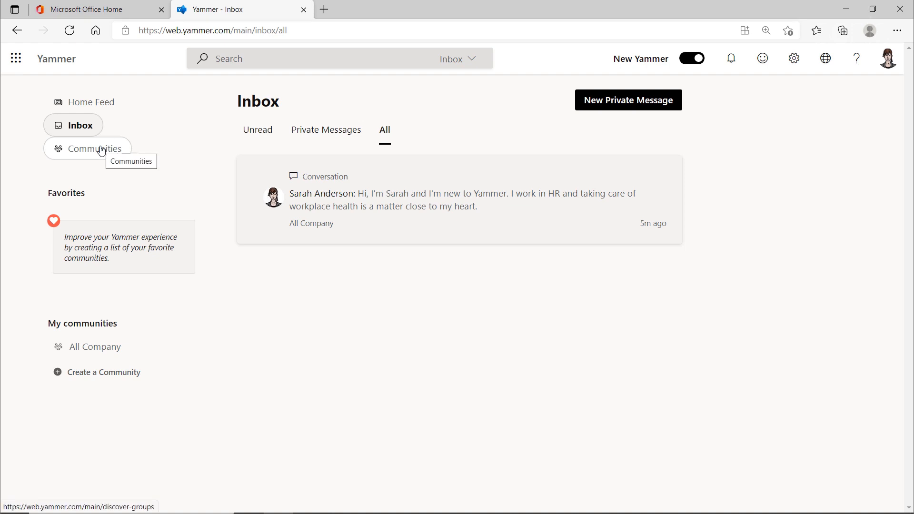
click(95, 148)
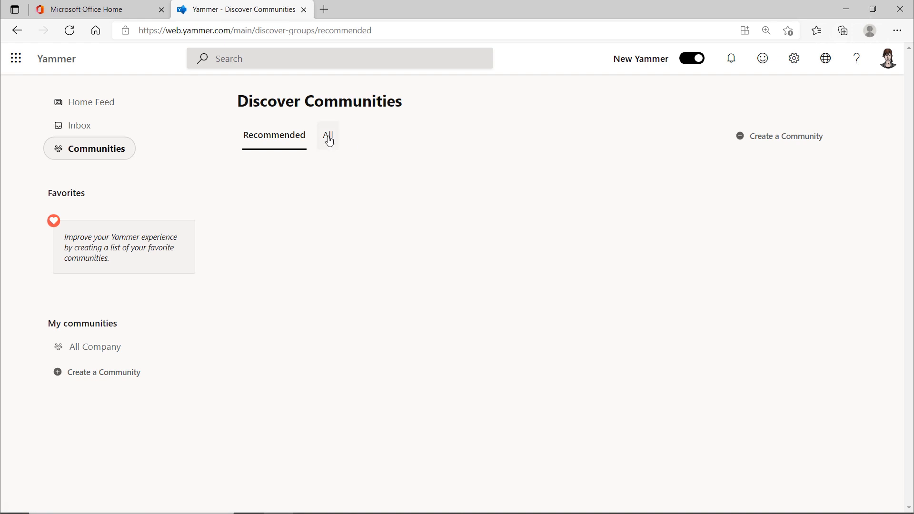
click(327, 135)
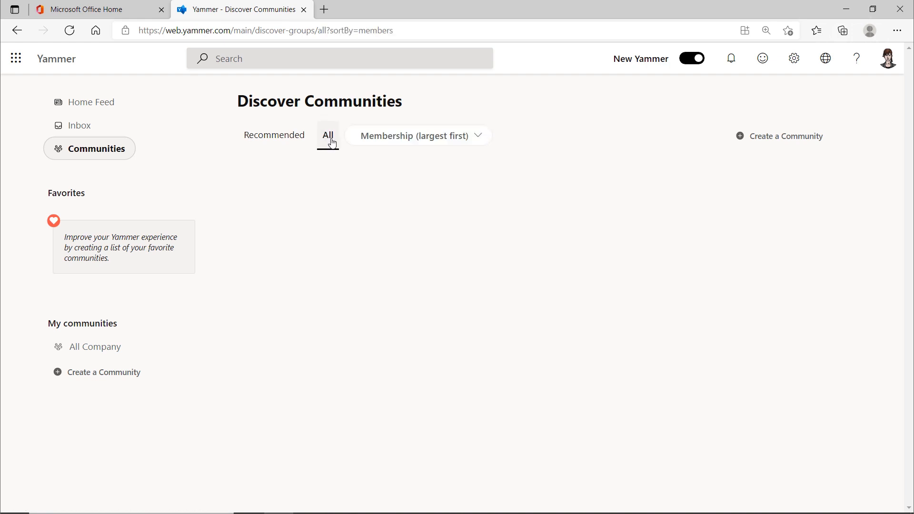
click(93, 346)
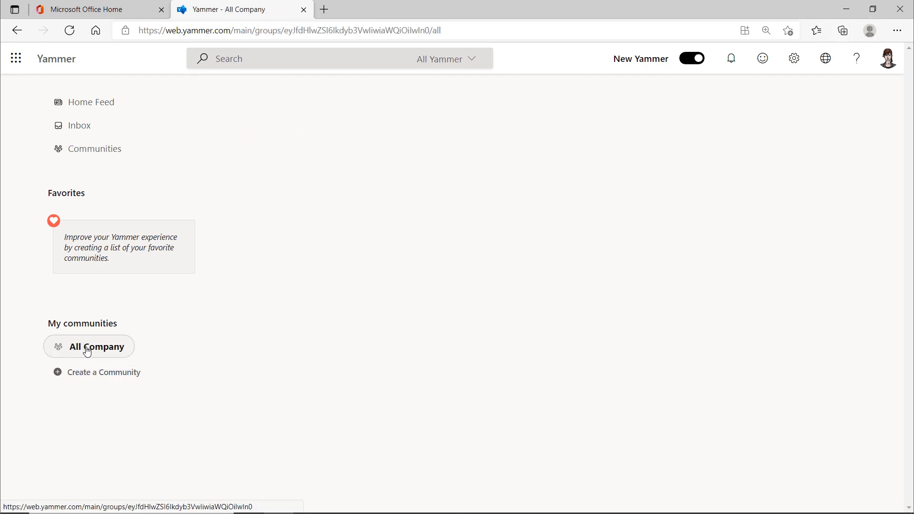
Scroll the All Company feed, then start a blank Create a New Community form.
click(88, 347)
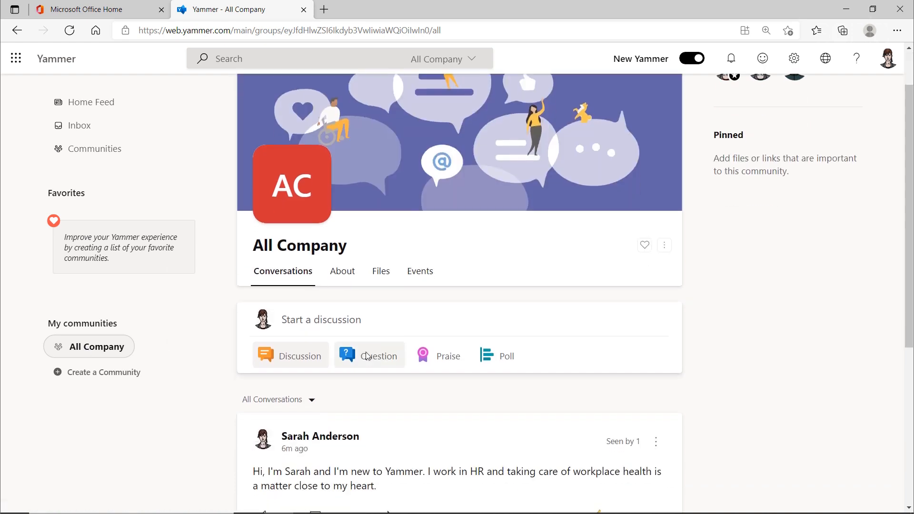
scroll(down, 3)
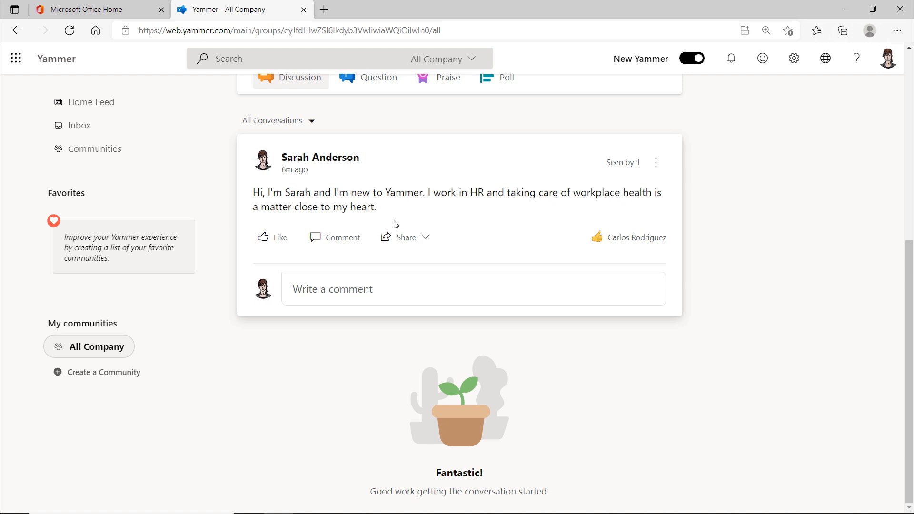
mouse_move(397, 232)
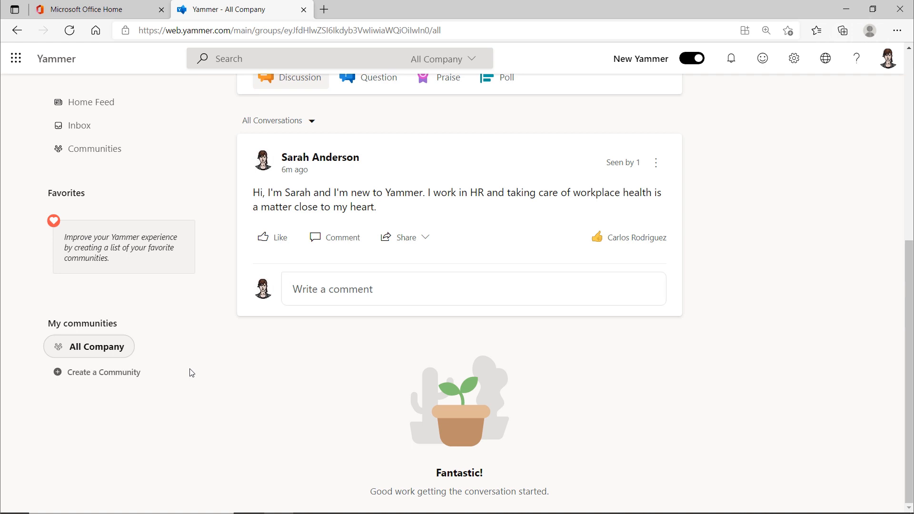
mouse_move(135, 381)
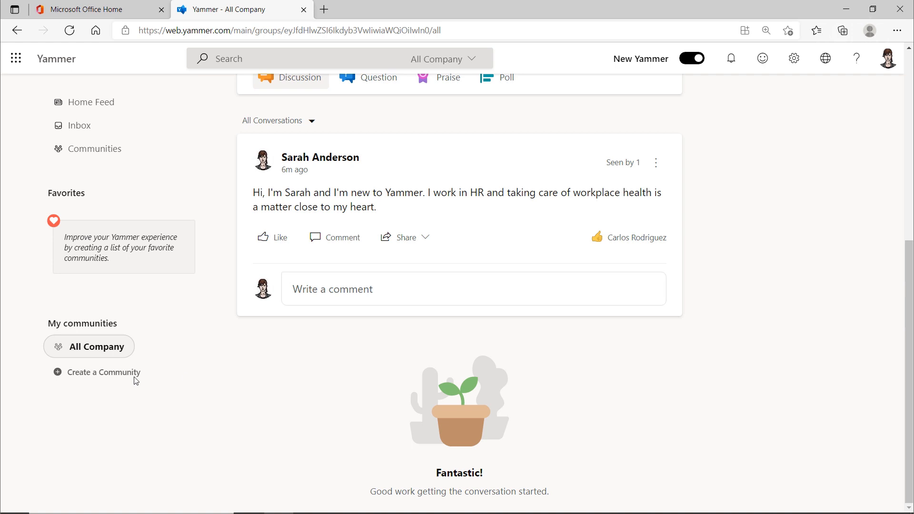
click(104, 372)
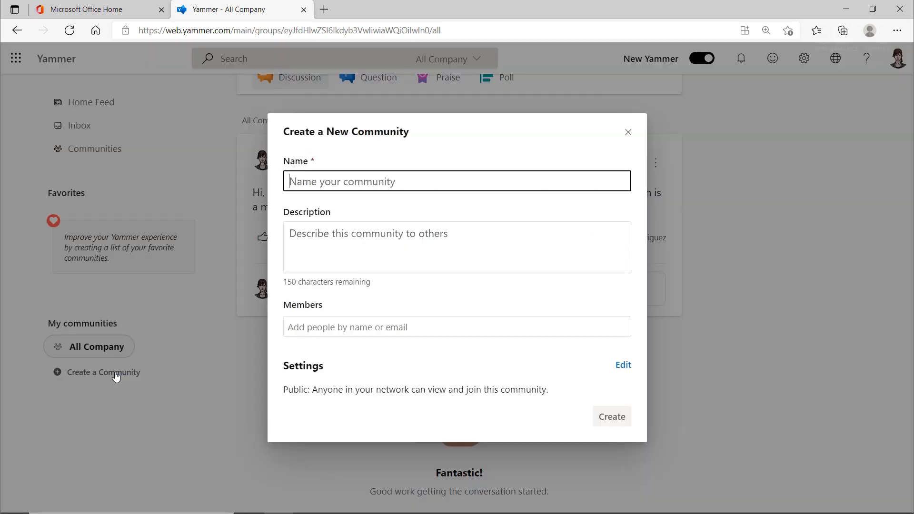
Name the community 'Health and Safety at the Workplace' and describe its safety focus.
click(457, 246)
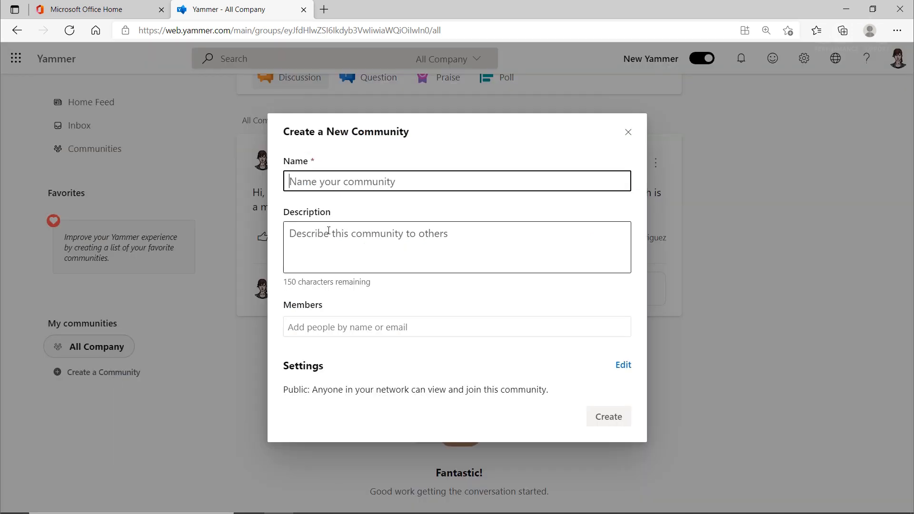
click(607, 416)
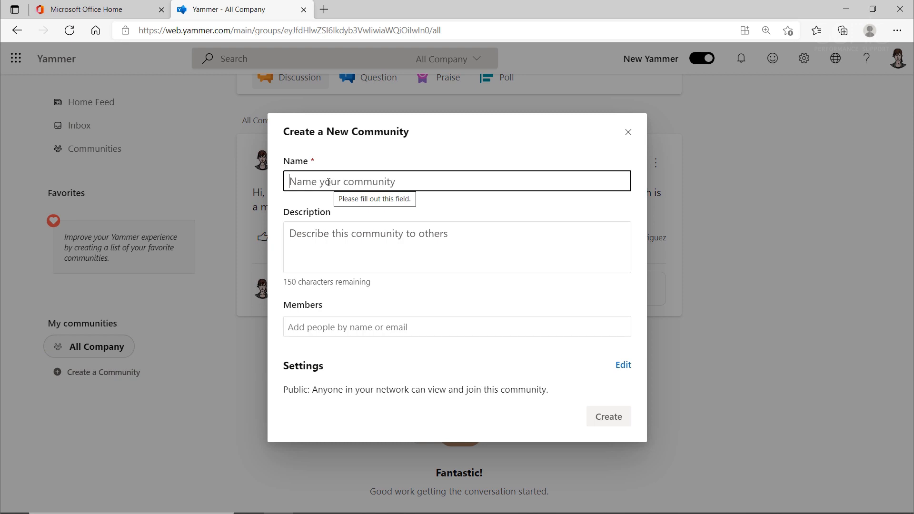
text(Health and Safety at the Workplace)
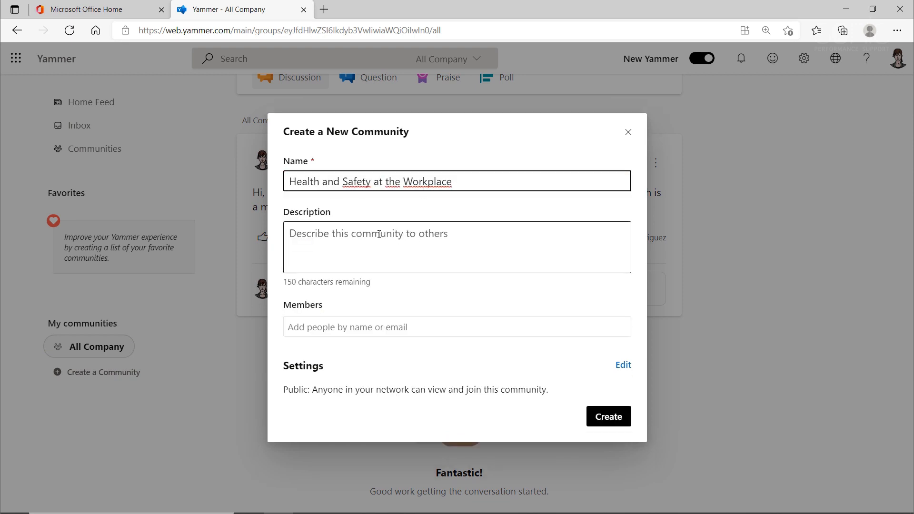
text(Safety on the job and theThealth and personal safety of each employee is of primary importance in all phases of operation and administration.)
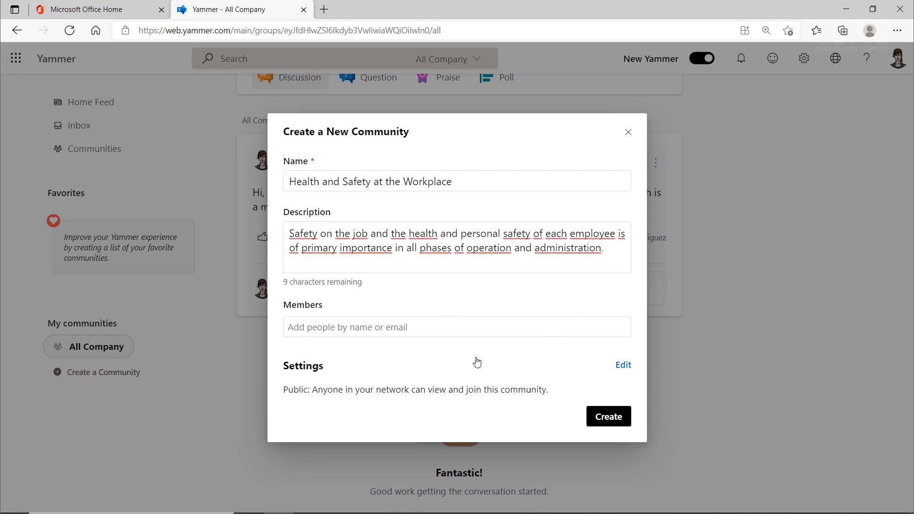
mouse_move(397, 352)
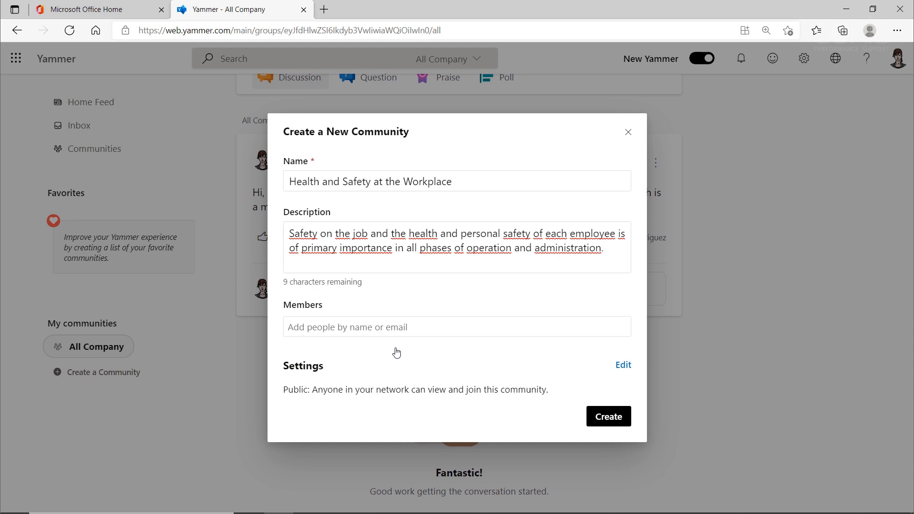
Add a suggested colleague, keep it Public, and create Health and Safety at the Workplace.
click(457, 327)
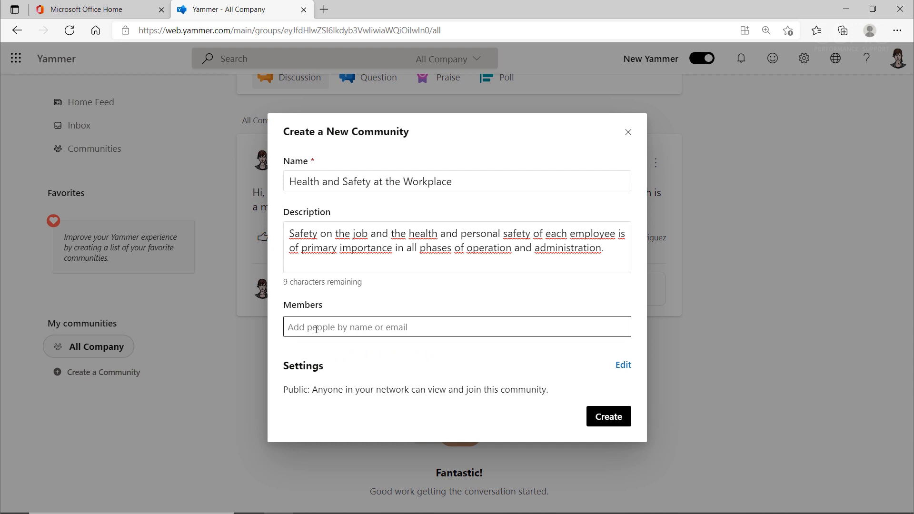
click(457, 326)
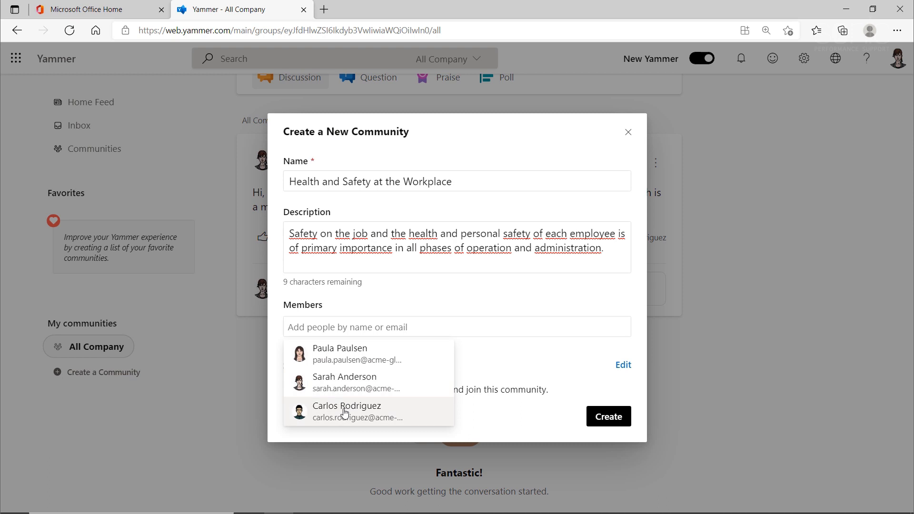
click(346, 411)
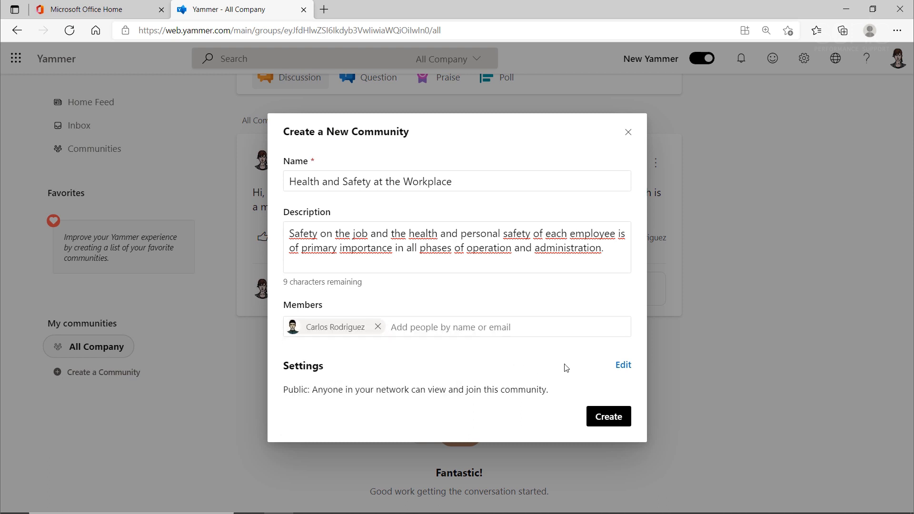
click(623, 364)
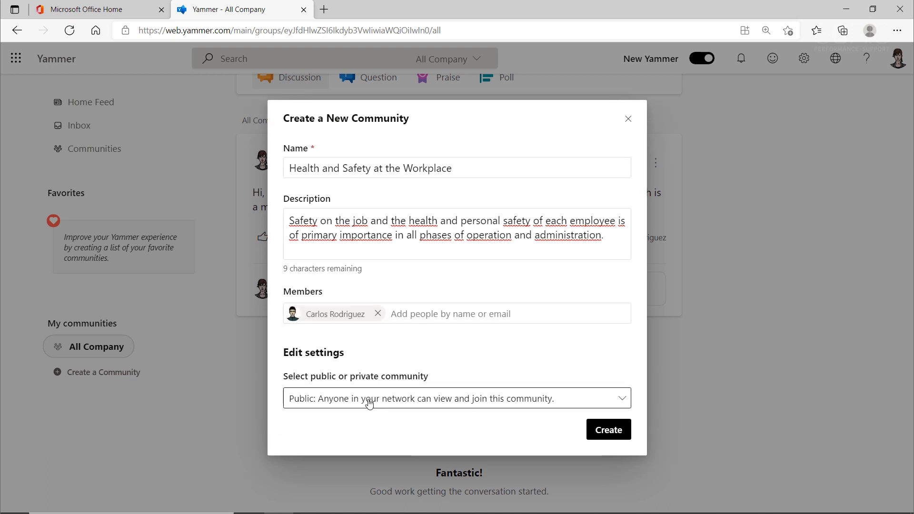
click(457, 398)
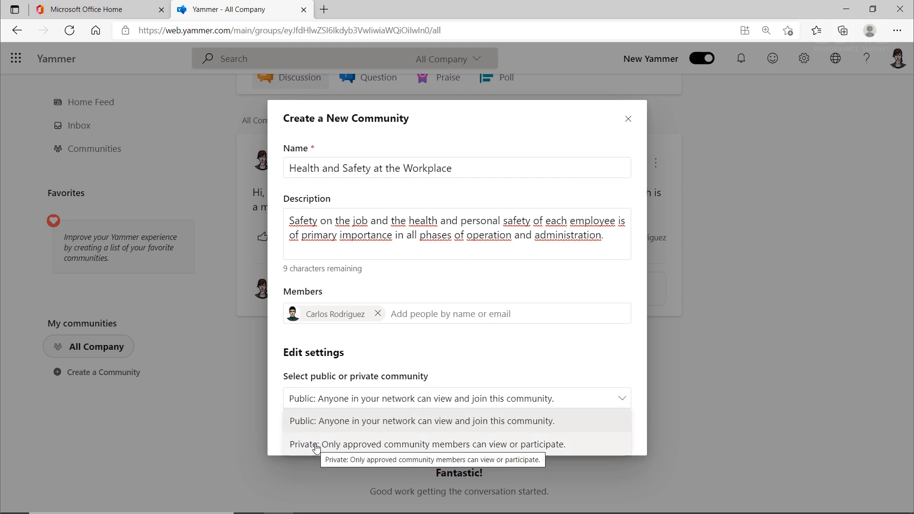
mouse_move(321, 452)
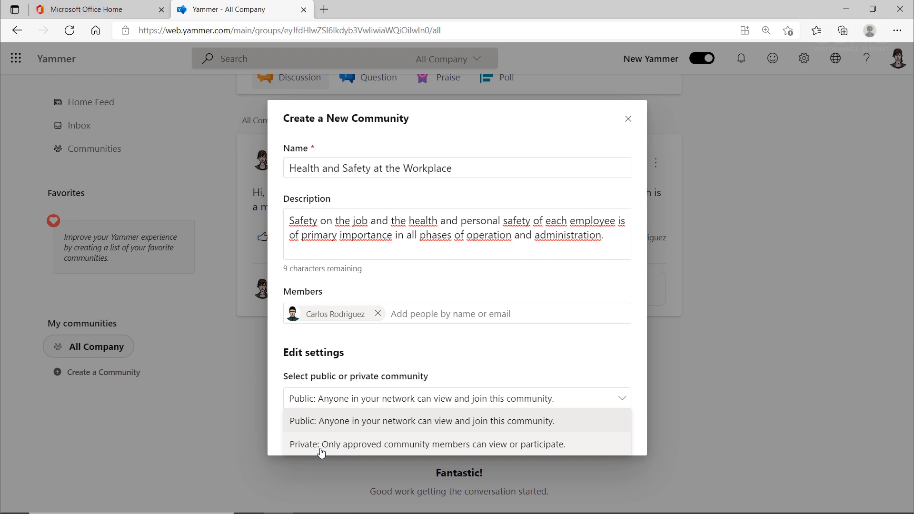
click(421, 421)
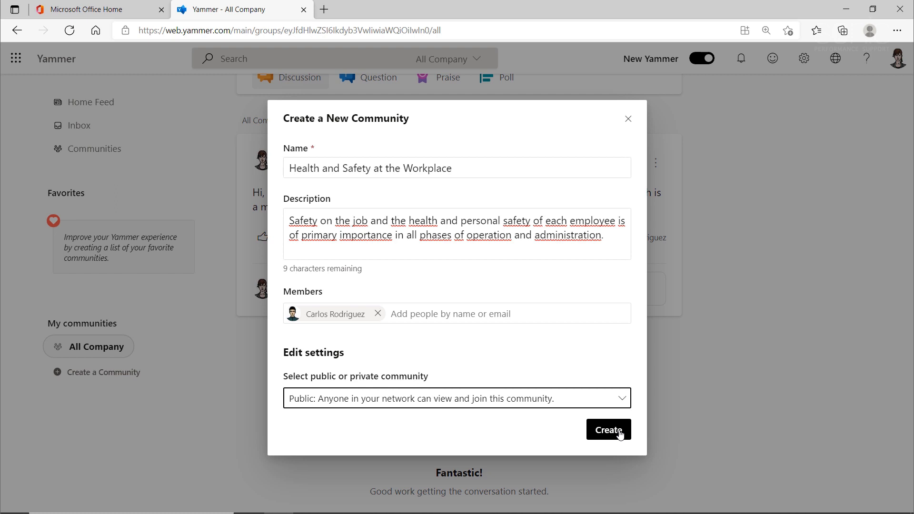
click(609, 429)
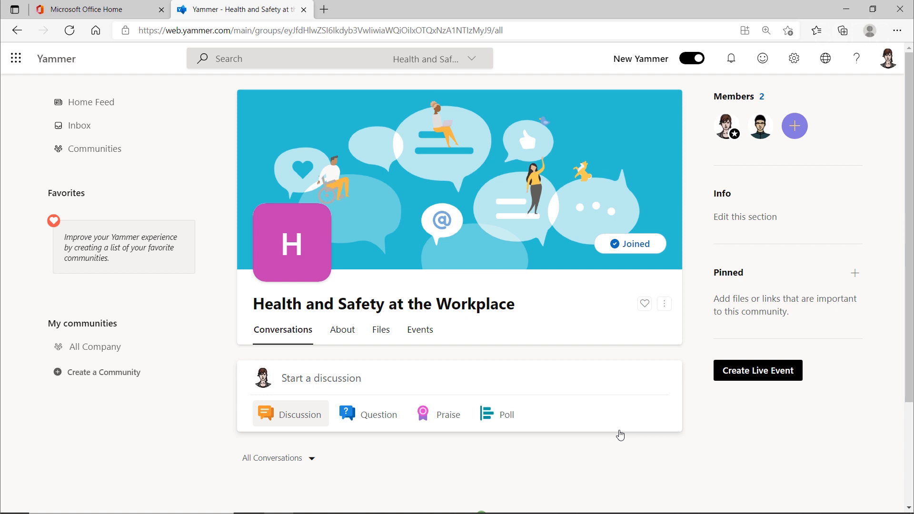
mouse_move(315, 413)
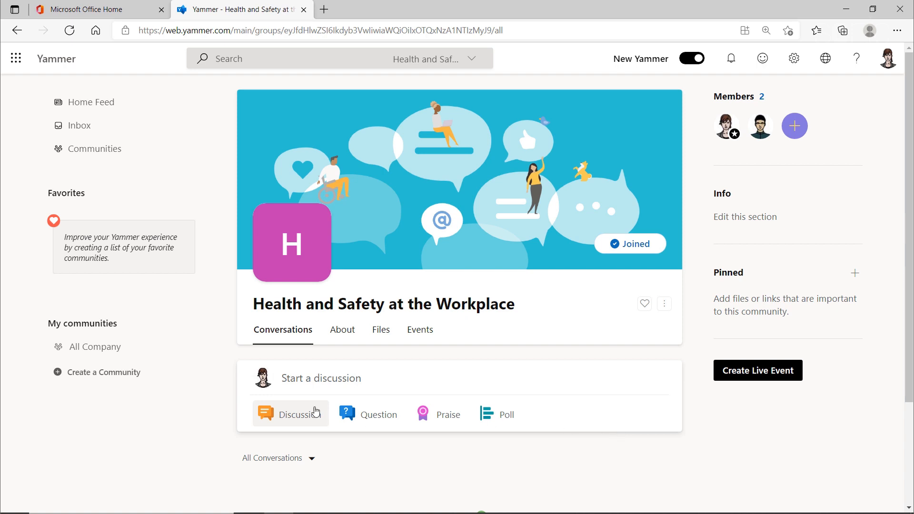
mouse_move(115, 377)
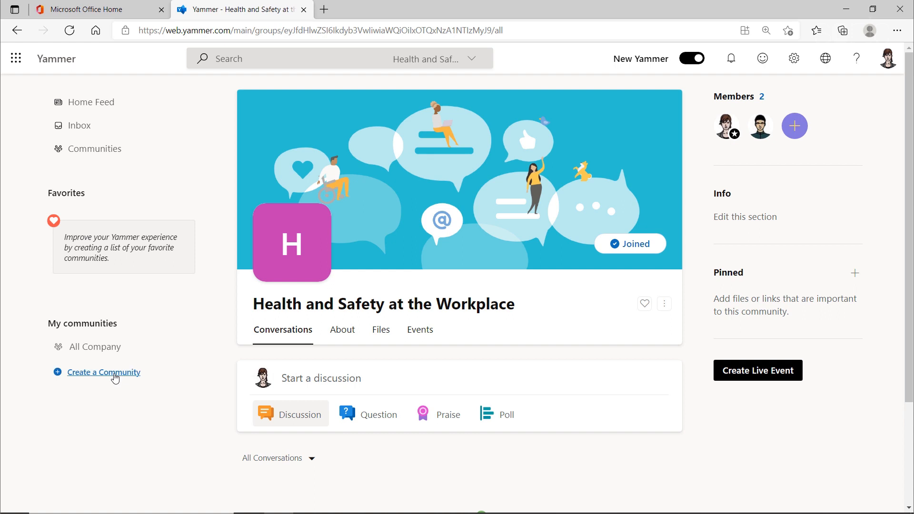
Create a second community named Legal.
click(105, 372)
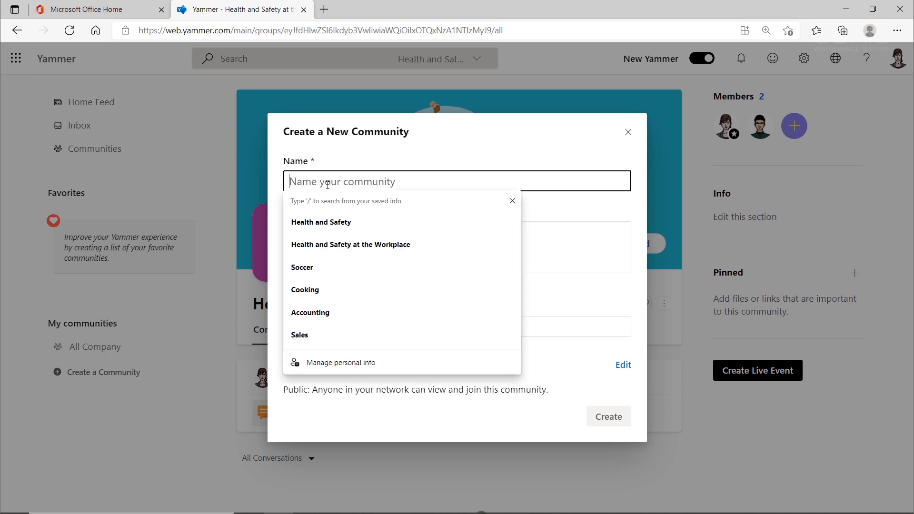
text(Legal)
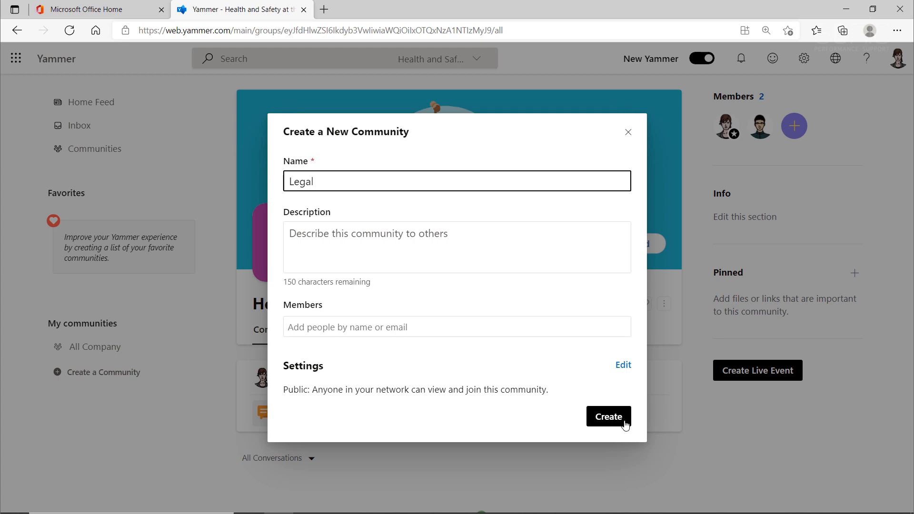
click(608, 416)
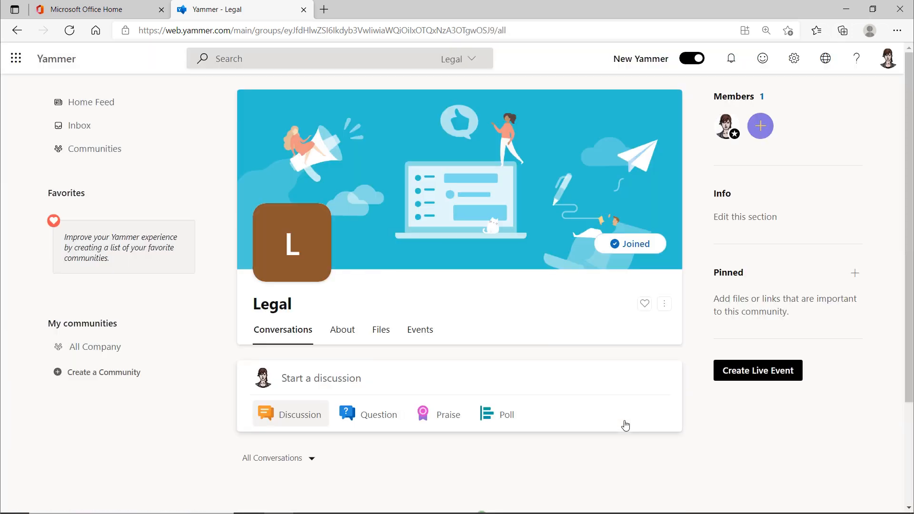
Create a new community named Sales Team.
click(104, 372)
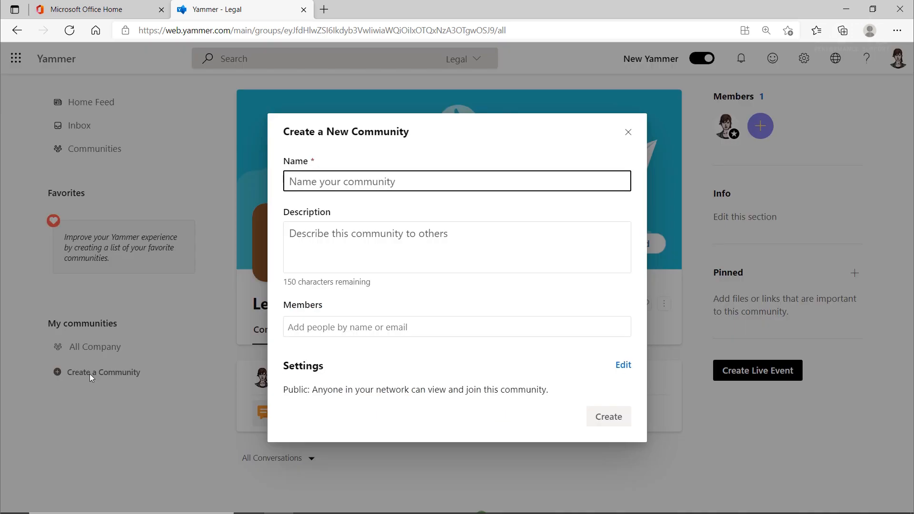
click(456, 181)
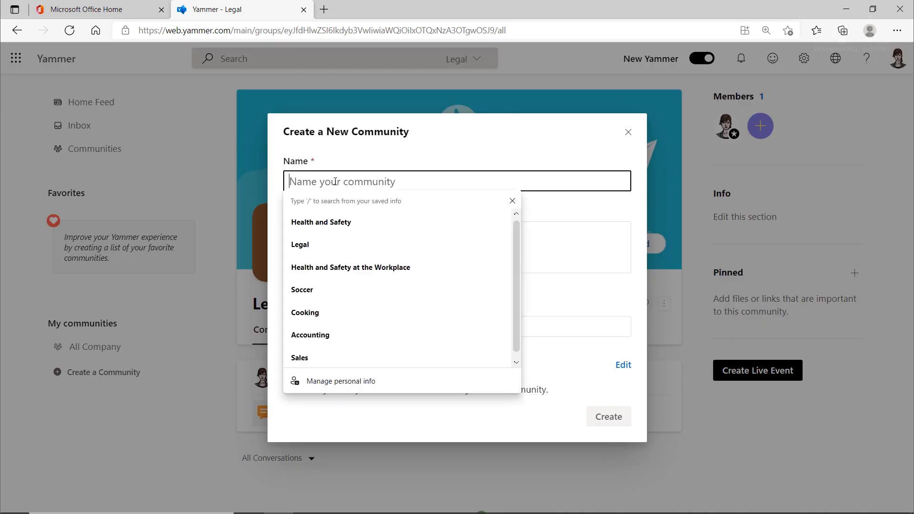
text(Sales Team)
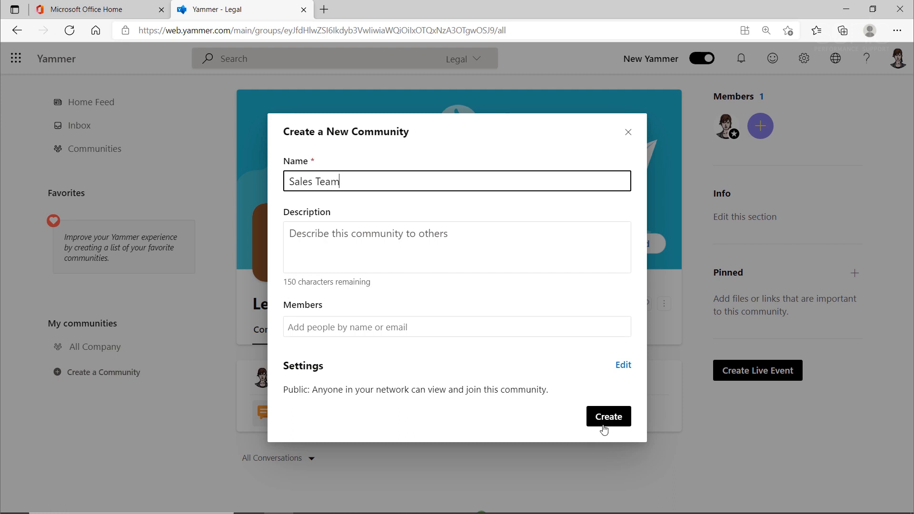
click(608, 417)
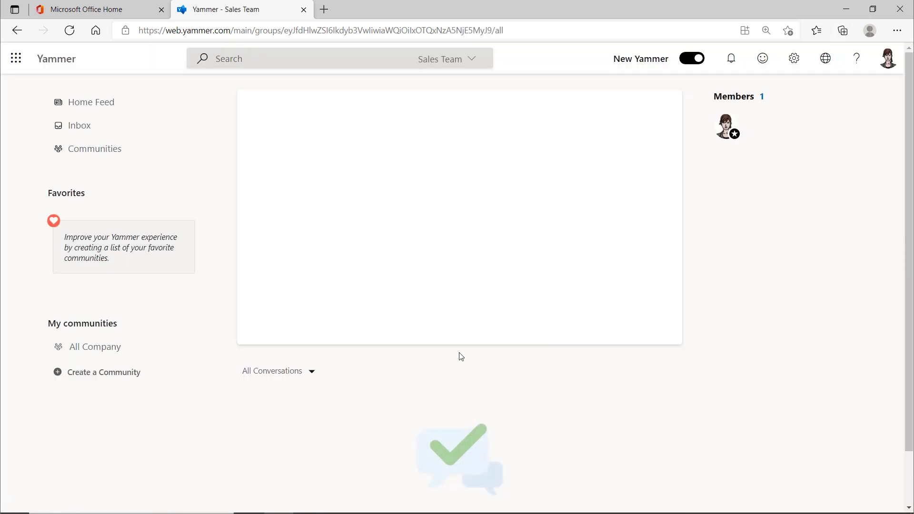
mouse_move(104, 372)
text(Project Management Best Practice)
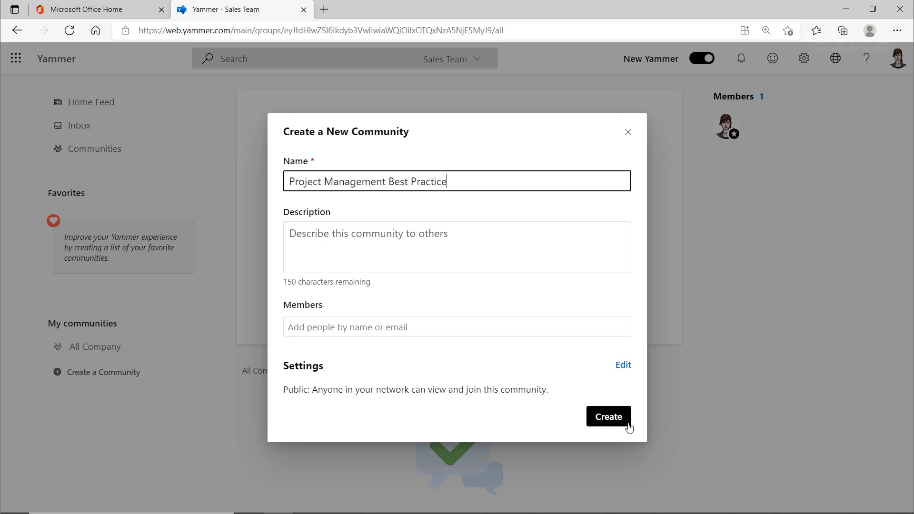
Finish creating Project Management Best Practice, then create a community named Surfing.
click(609, 416)
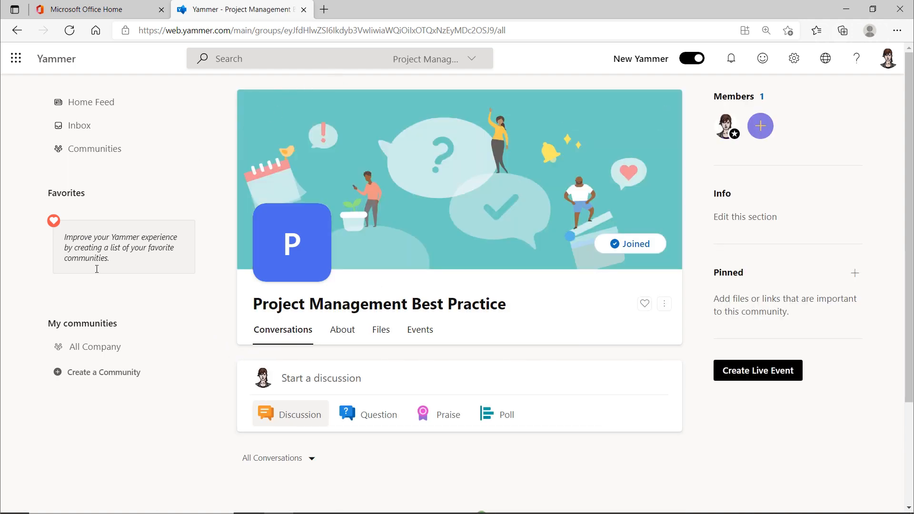
mouse_move(104, 372)
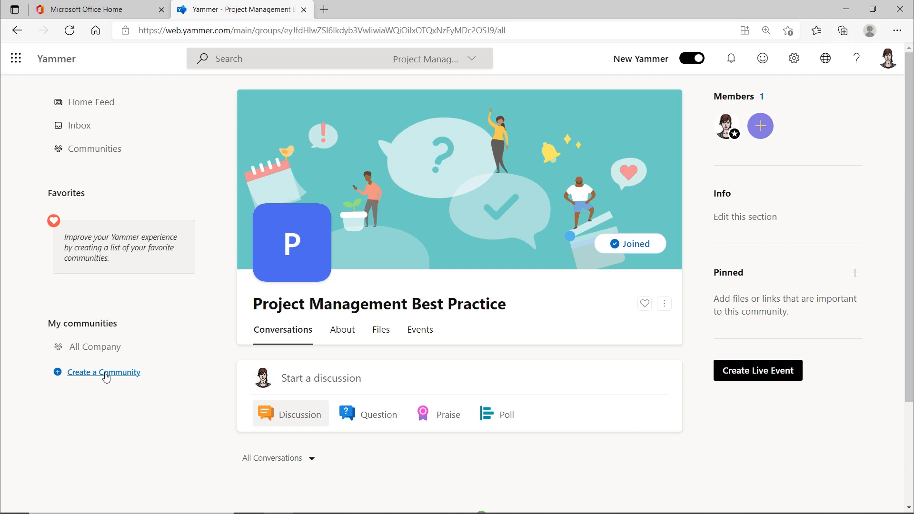
click(105, 372)
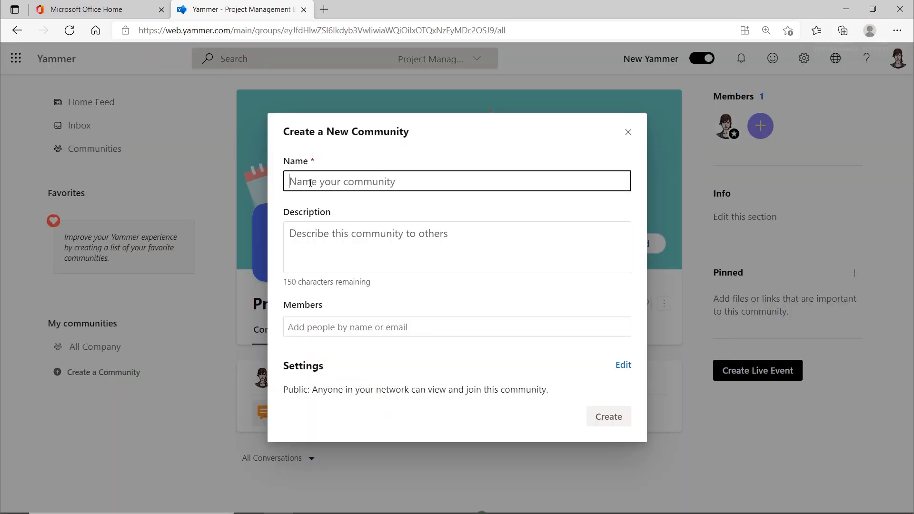
text(Surf)
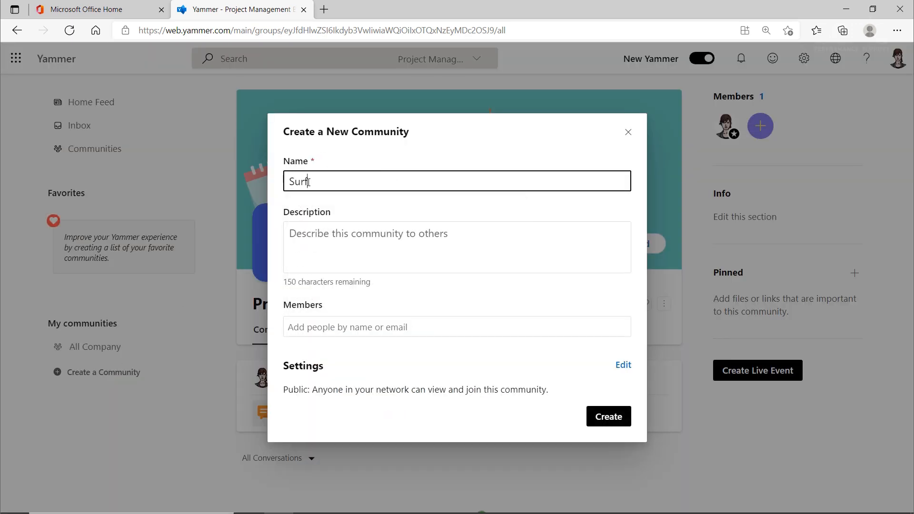
text(ing)
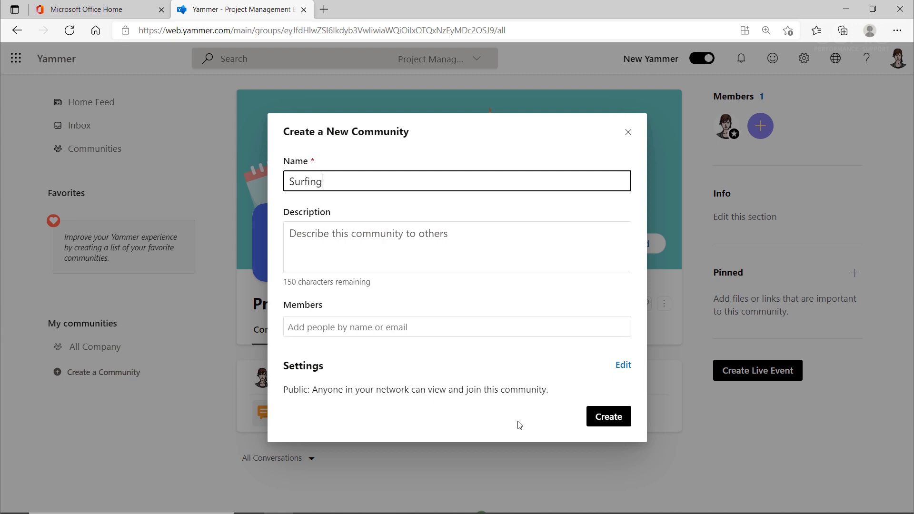
click(608, 417)
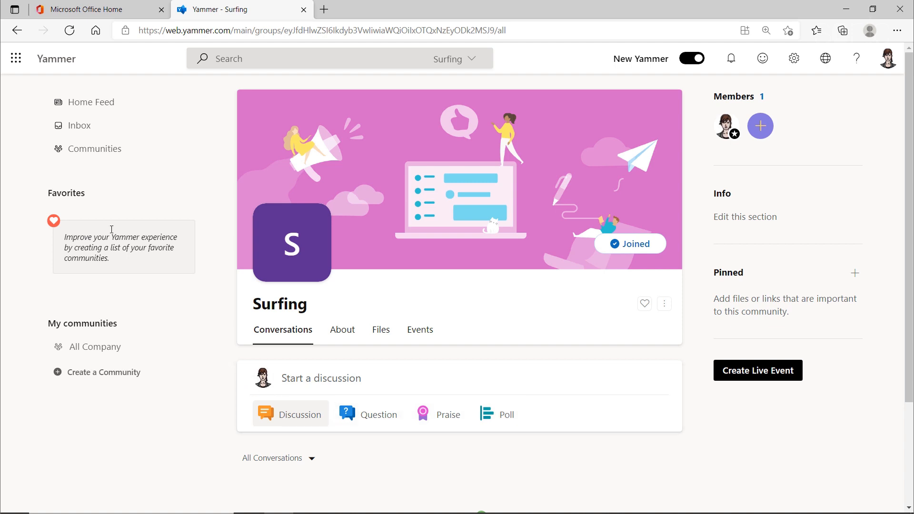
mouse_move(95, 149)
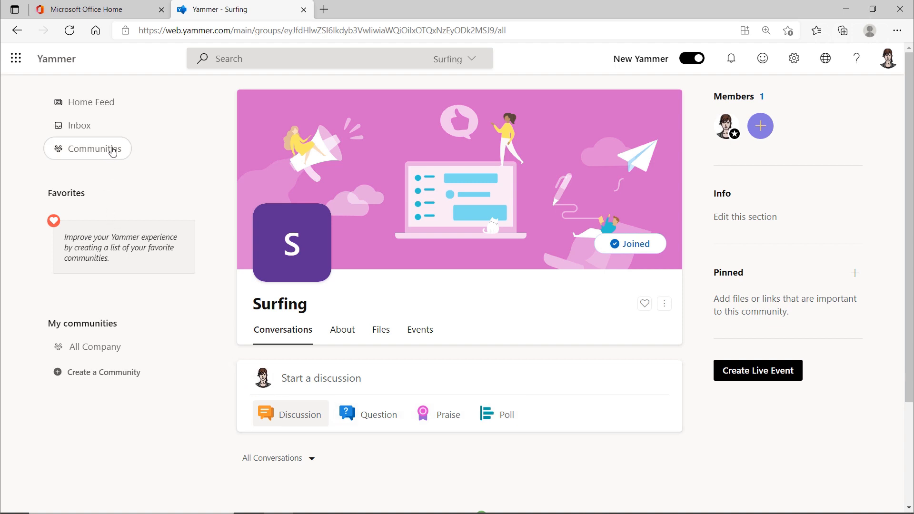
Favorite Health and Safety at the Workplace from the All communities list.
click(94, 149)
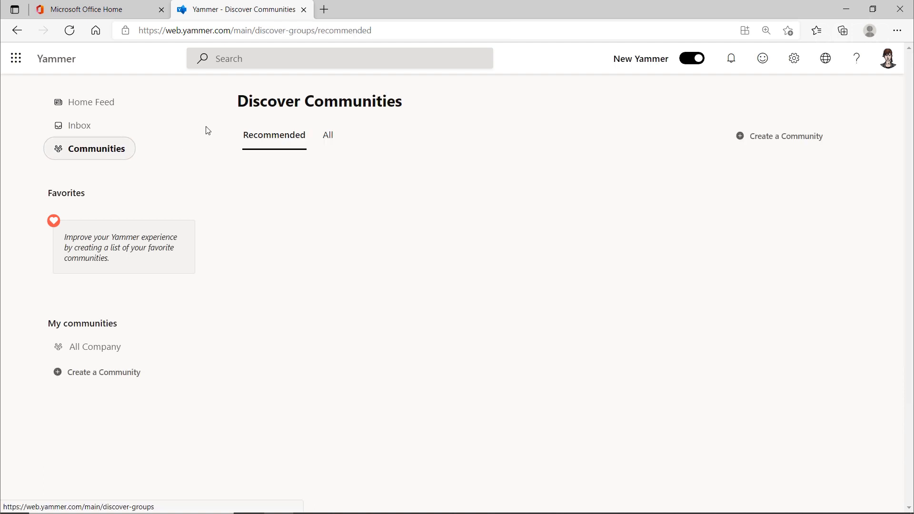
click(327, 134)
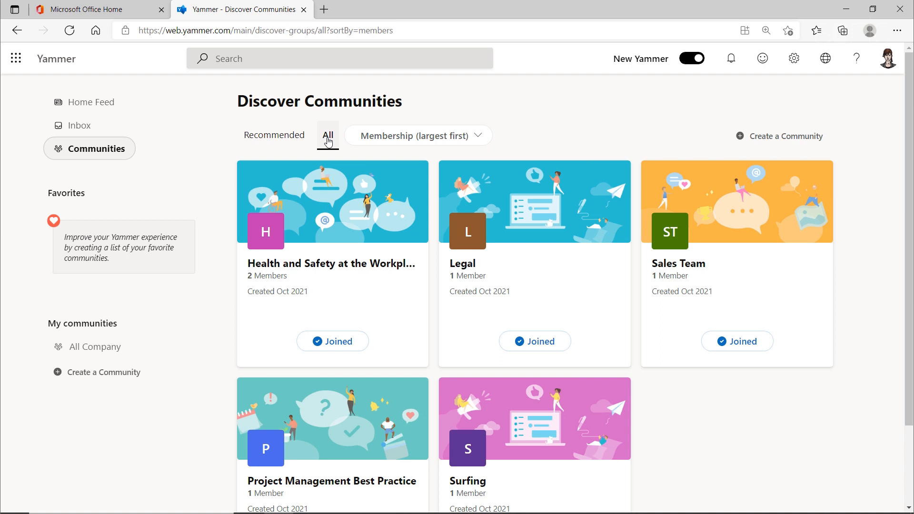
mouse_move(409, 277)
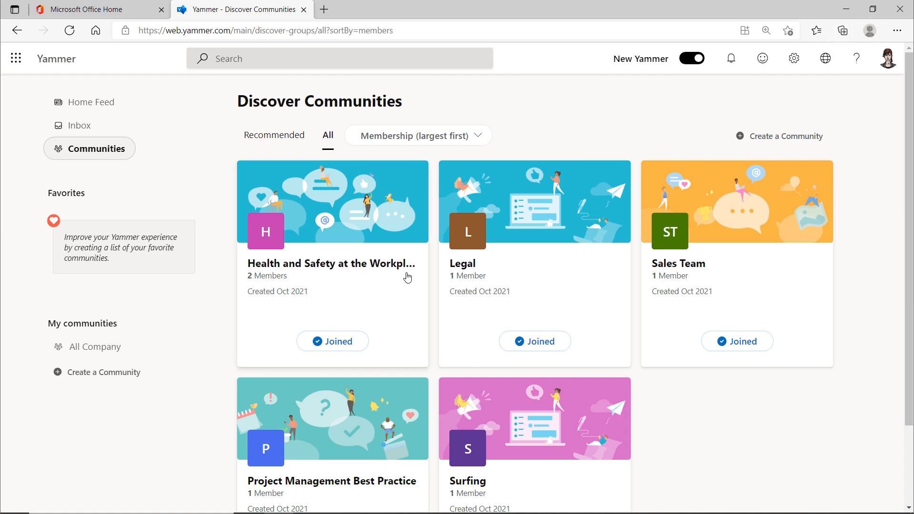
click(331, 263)
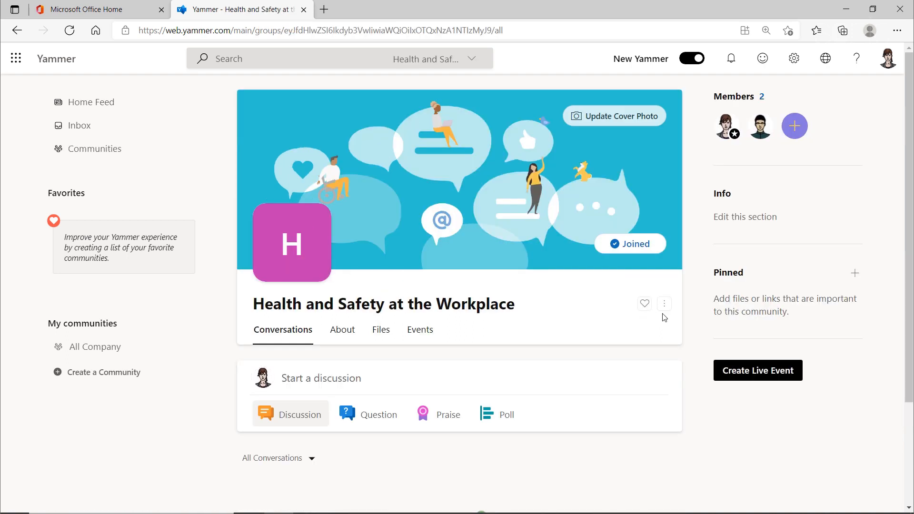
click(644, 304)
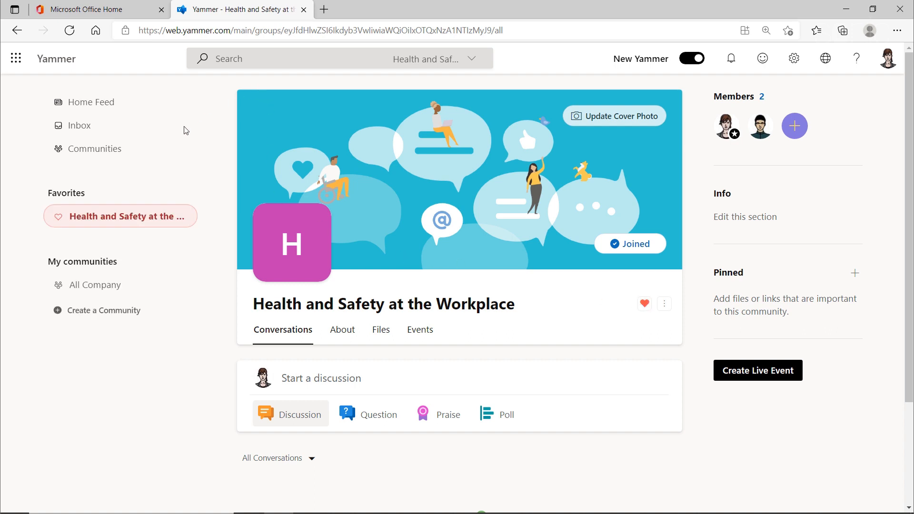
Favorite the Surfing community from the discovery page.
click(93, 148)
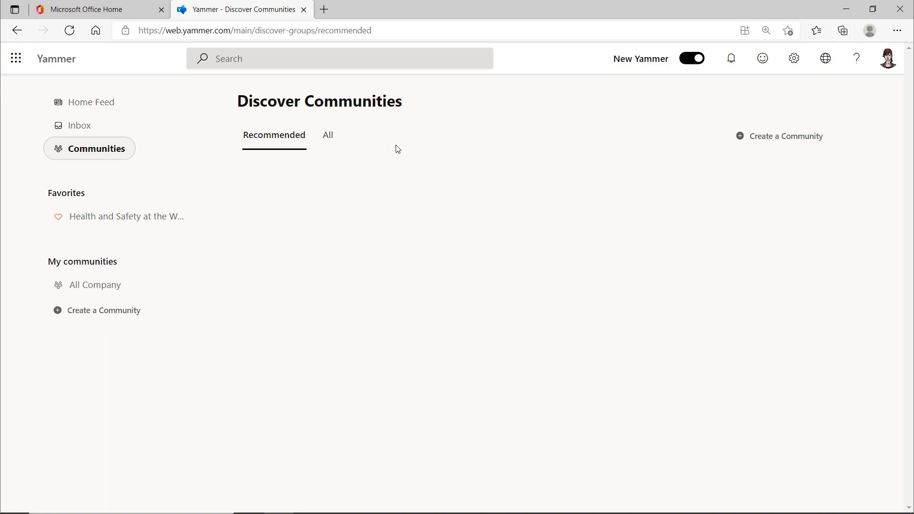
click(327, 135)
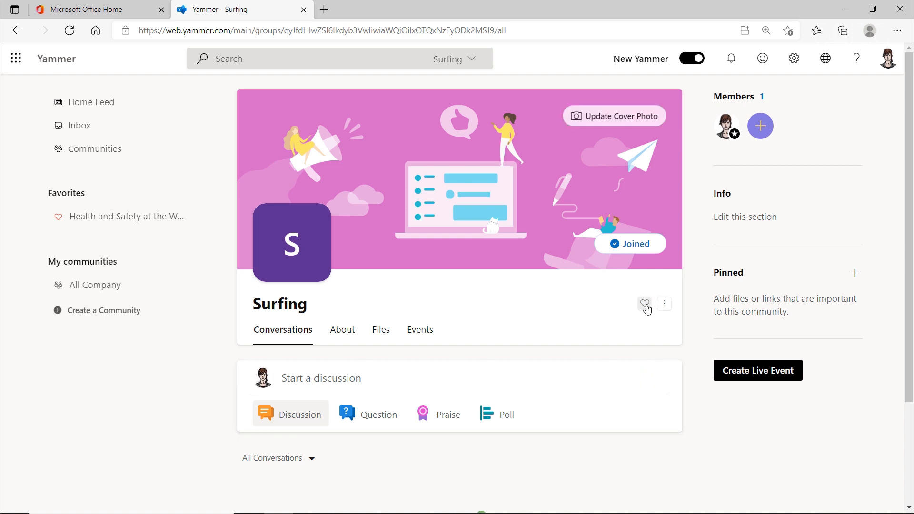
click(645, 304)
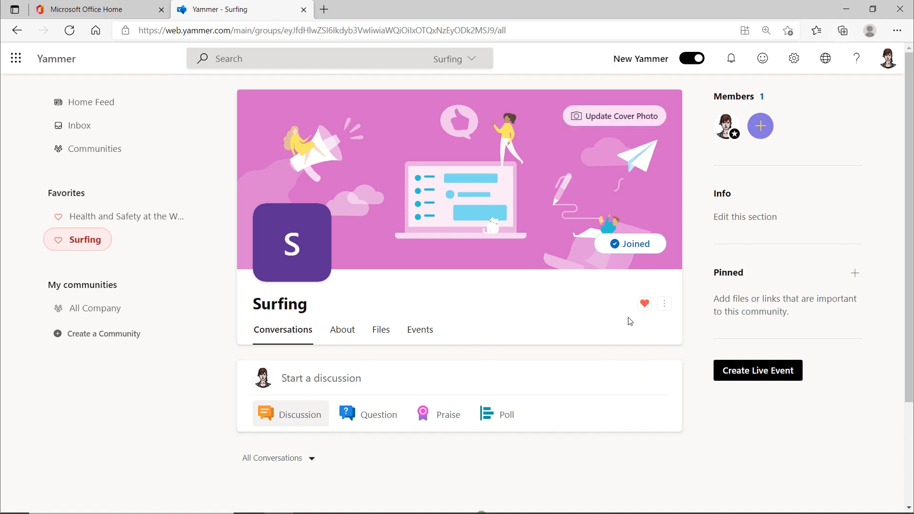
mouse_move(543, 305)
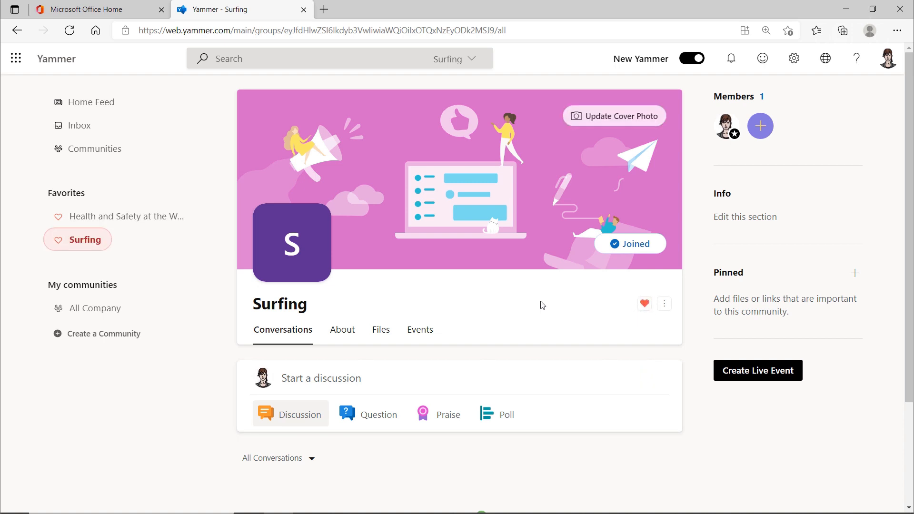
Check Health and Safety and Surfing both open from the Favorites sidebar.
click(123, 216)
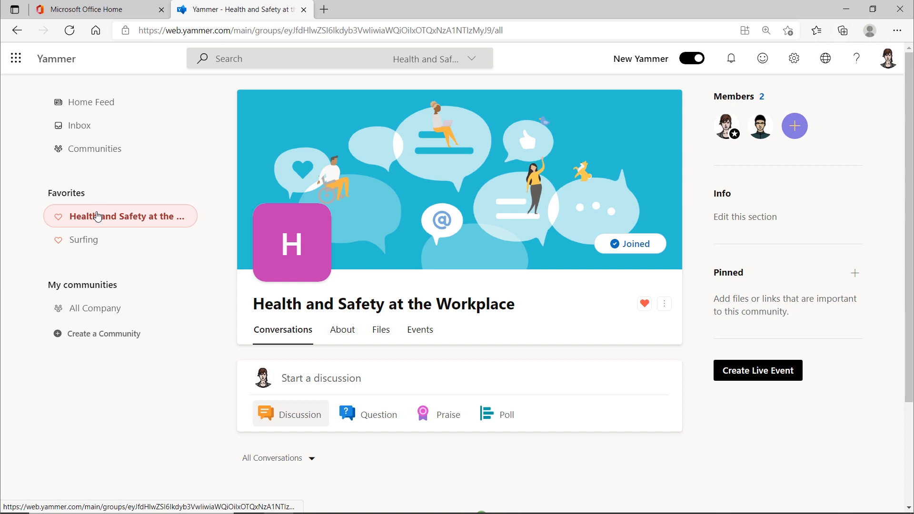
click(84, 239)
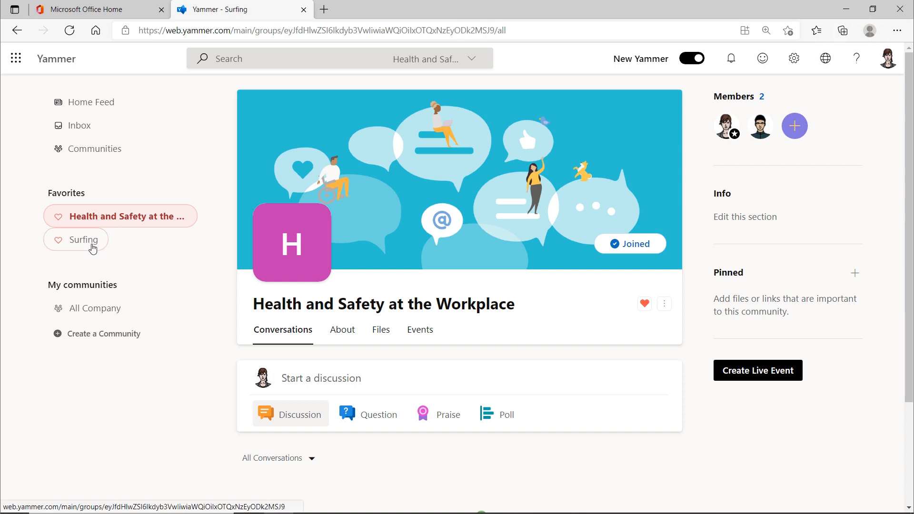
click(85, 240)
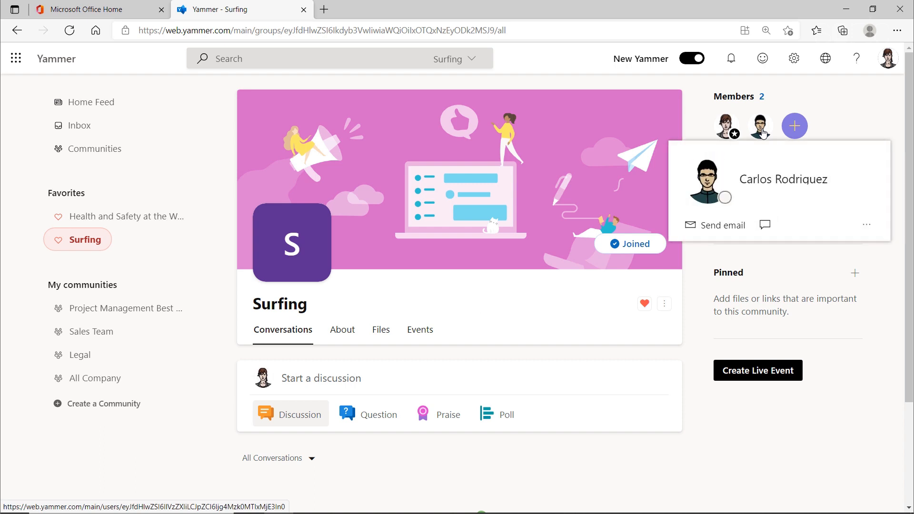
Join Spanish Community from the All communities list, leaving and rejoining once.
click(94, 148)
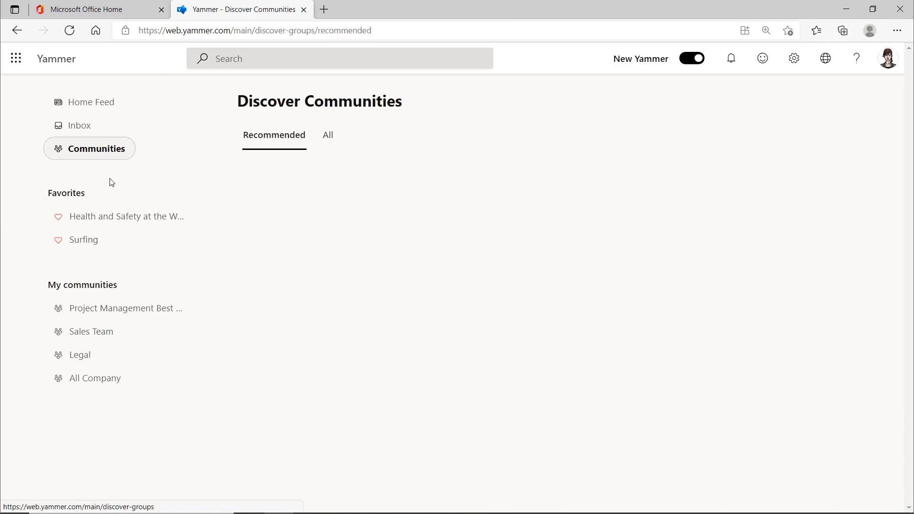
click(327, 134)
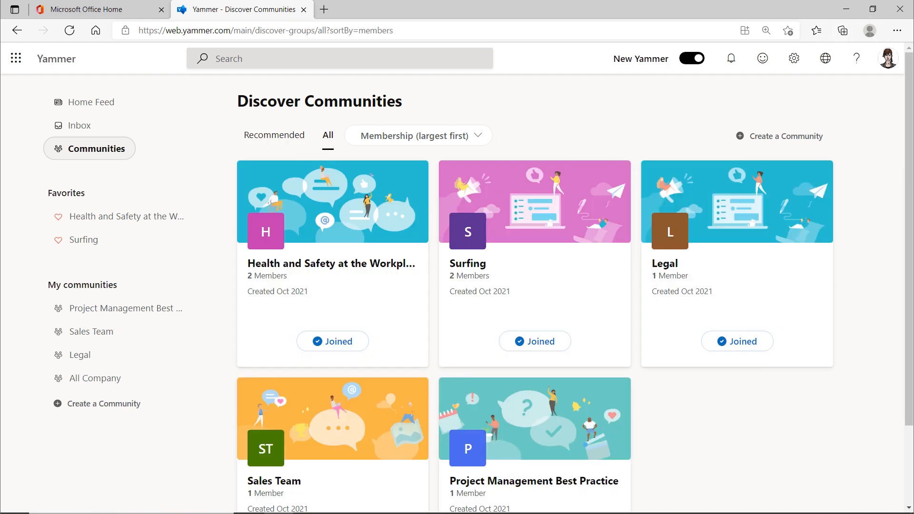
click(69, 30)
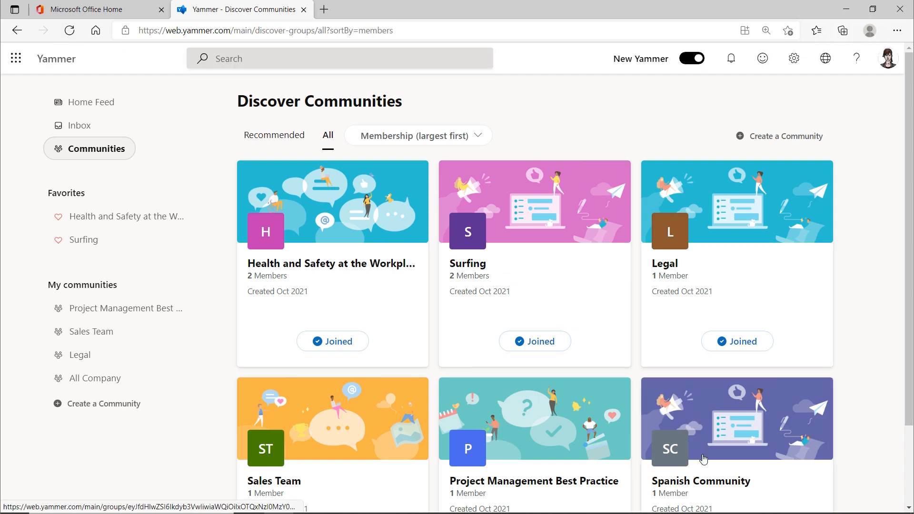
scroll(down, 3)
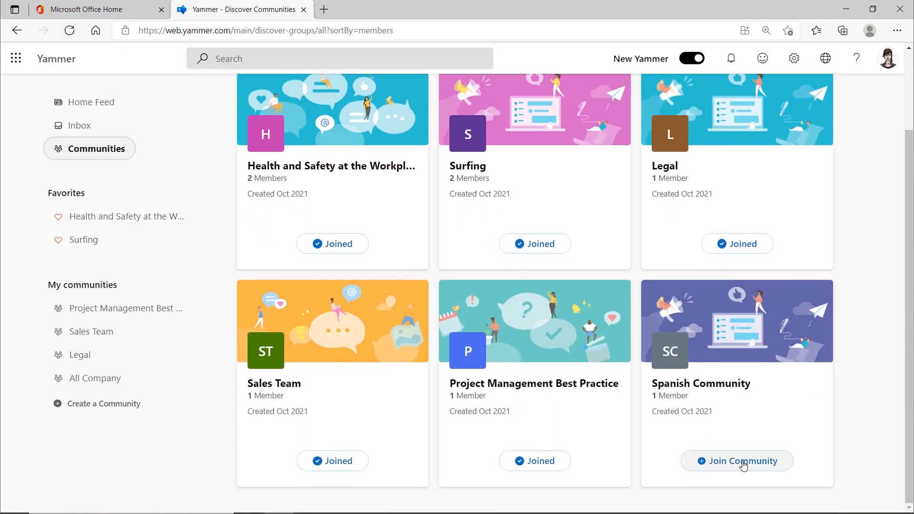
click(737, 461)
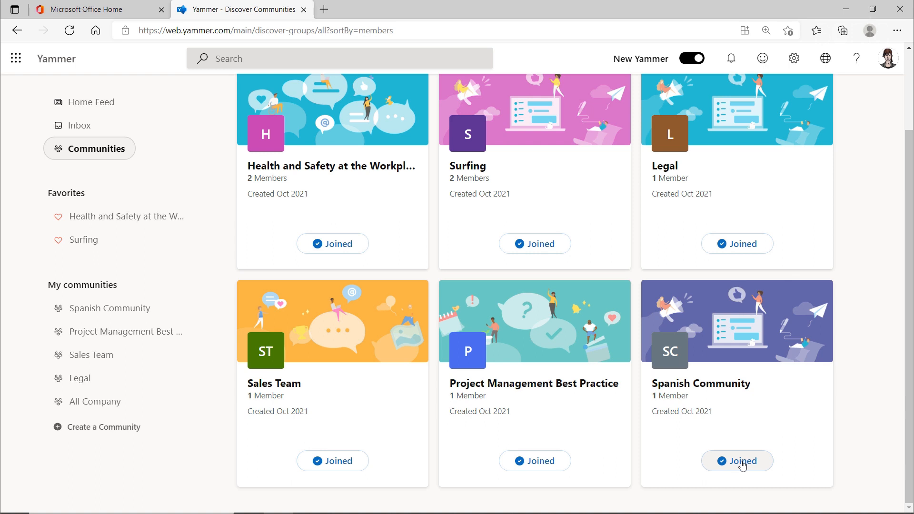
mouse_move(738, 461)
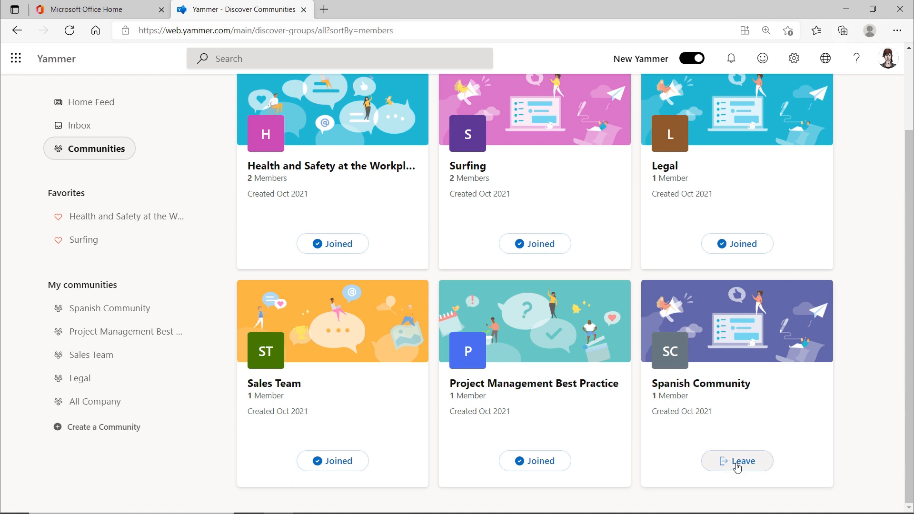
click(736, 460)
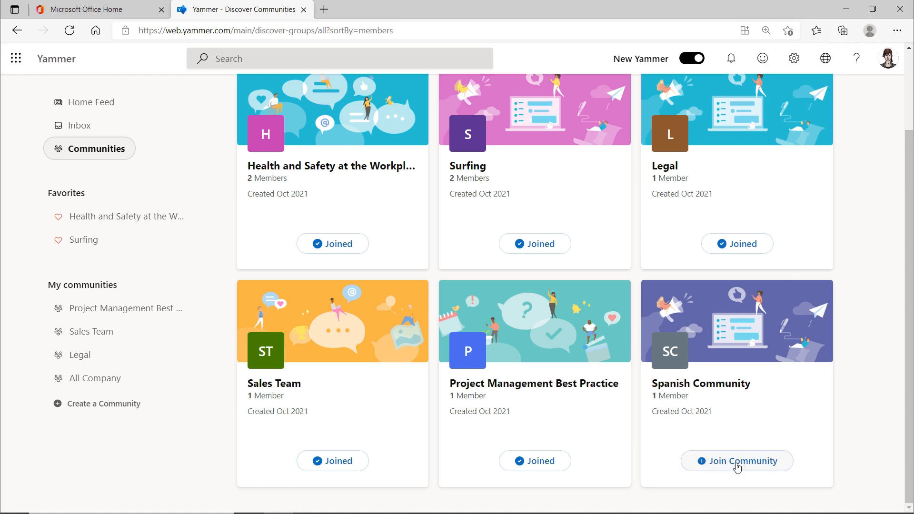
click(737, 461)
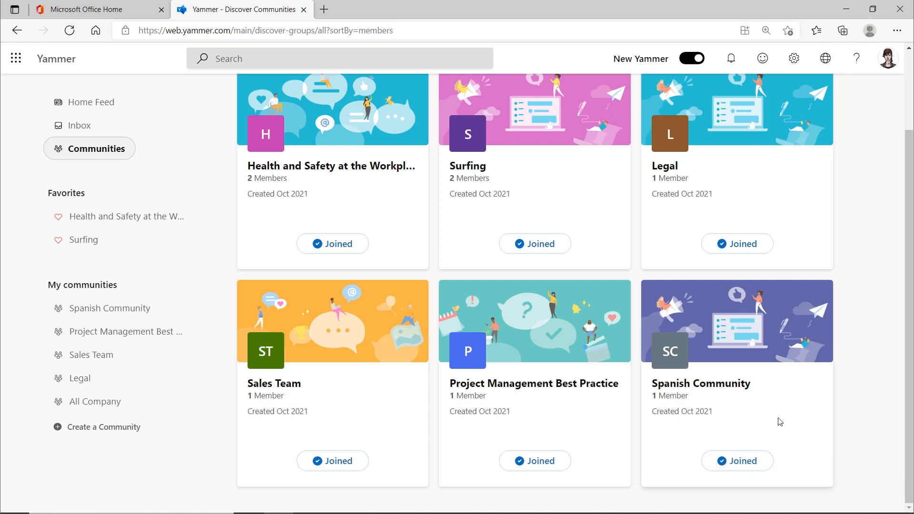
scroll(up, 3)
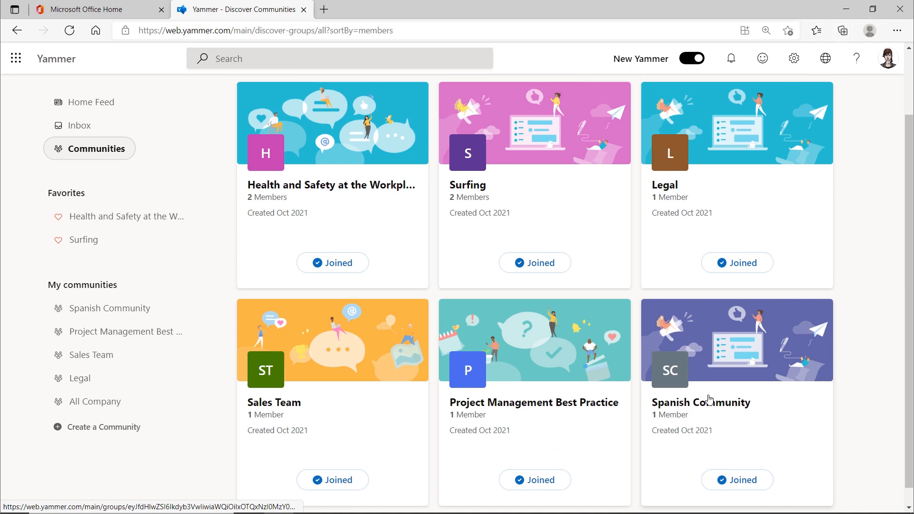
scroll(up, 3)
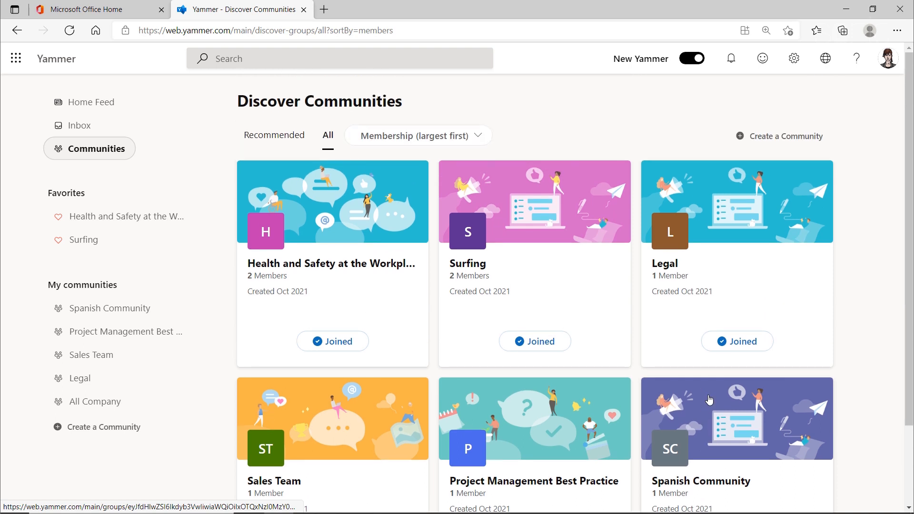